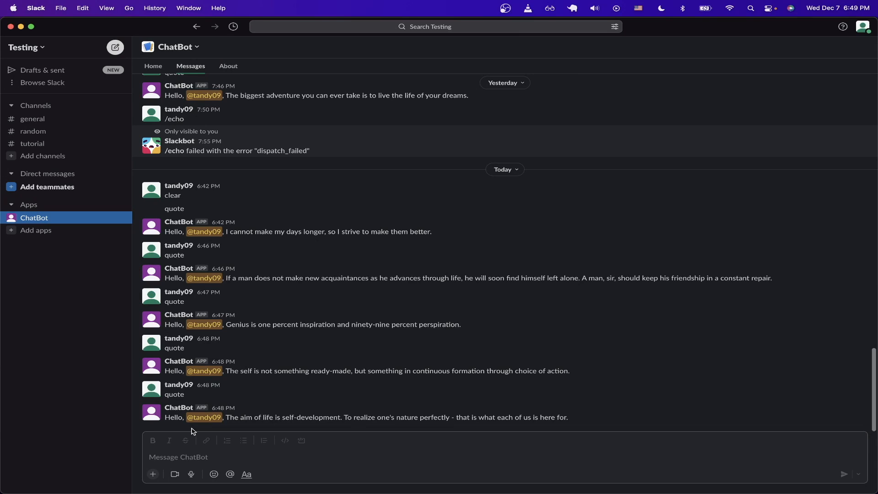
Step: Send 'quote' to ChatBot and receive its new quote about creating yourself
text(quote)
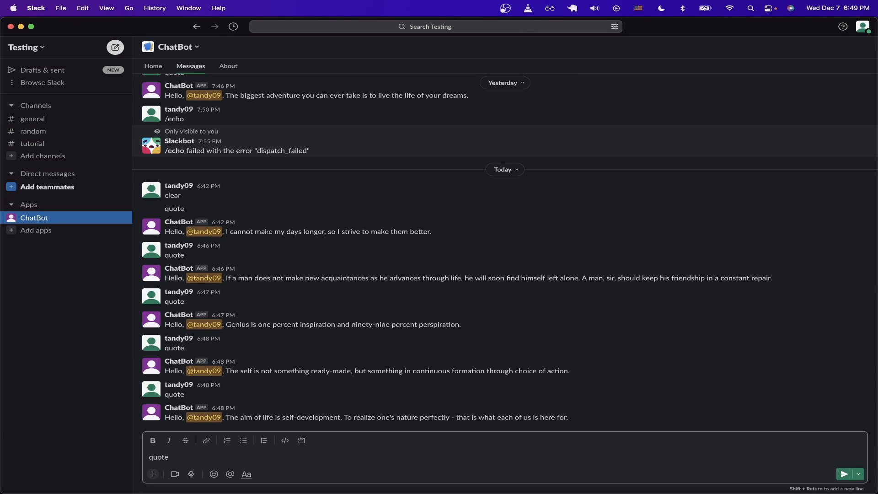
click(845, 474)
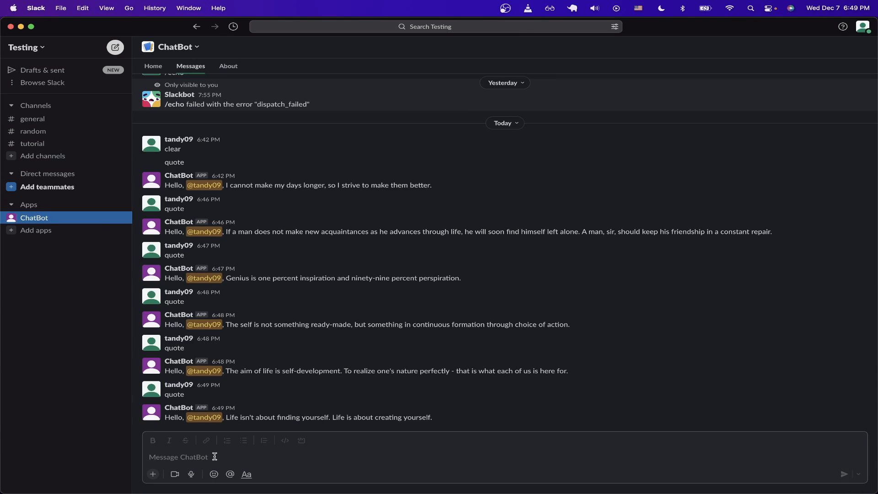
mouse_move(250, 431)
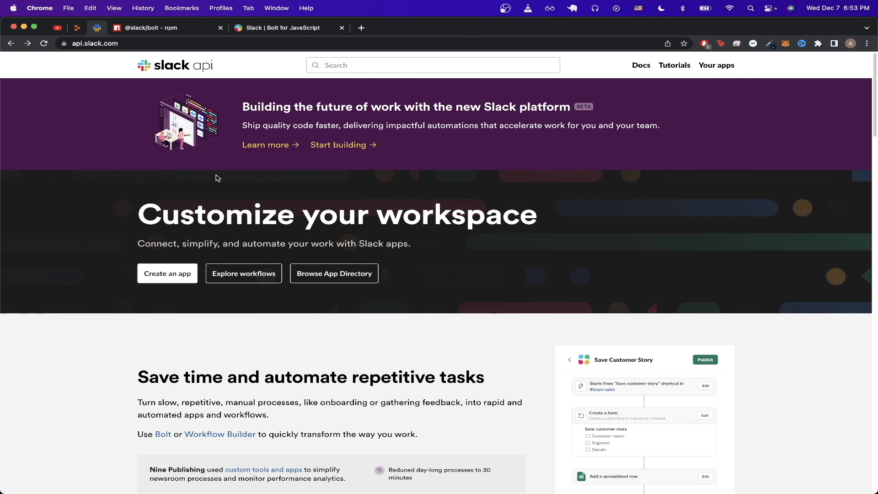
mouse_move(291, 218)
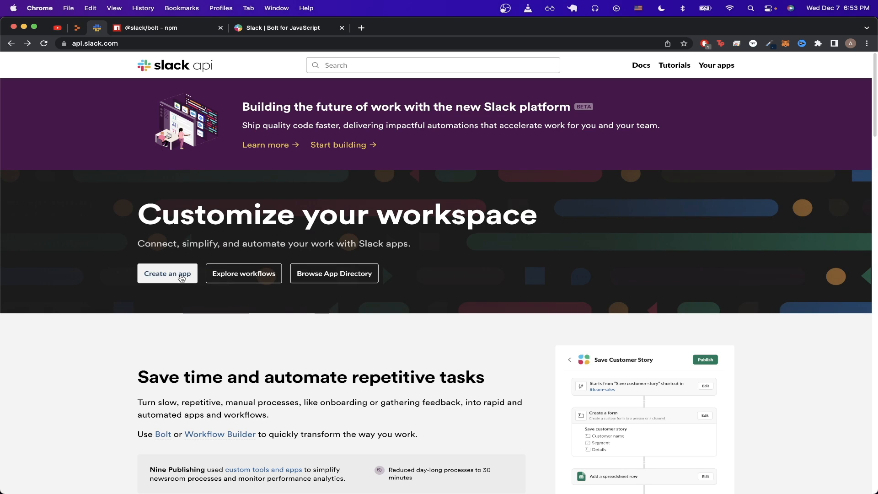
Step: Create a Slack app from scratch named tutorial_3 in the Testing workspace
click(167, 274)
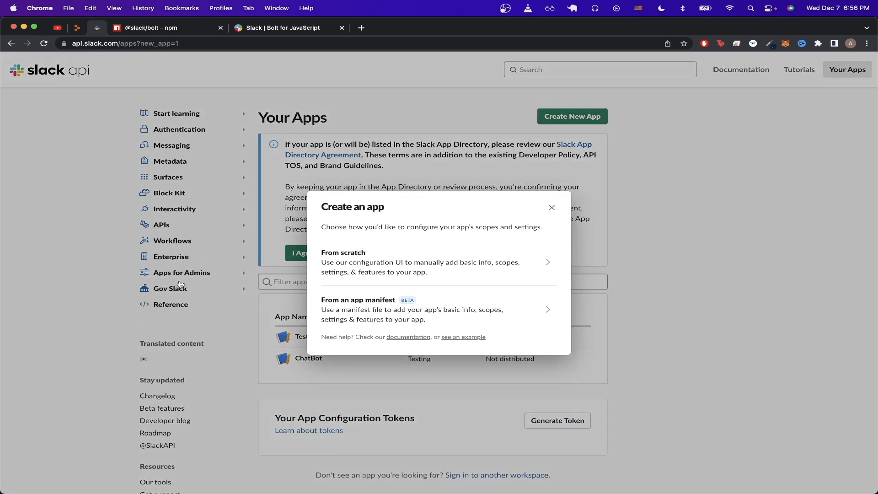
mouse_move(424, 269)
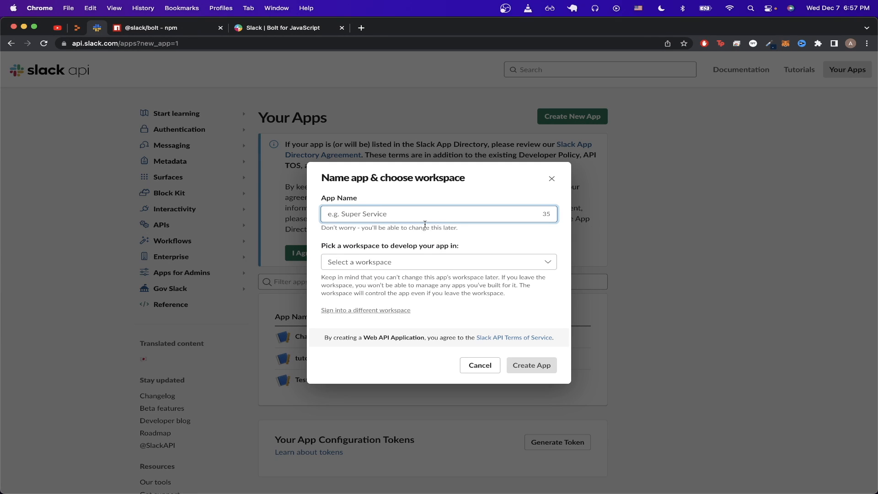
text(tutorial)
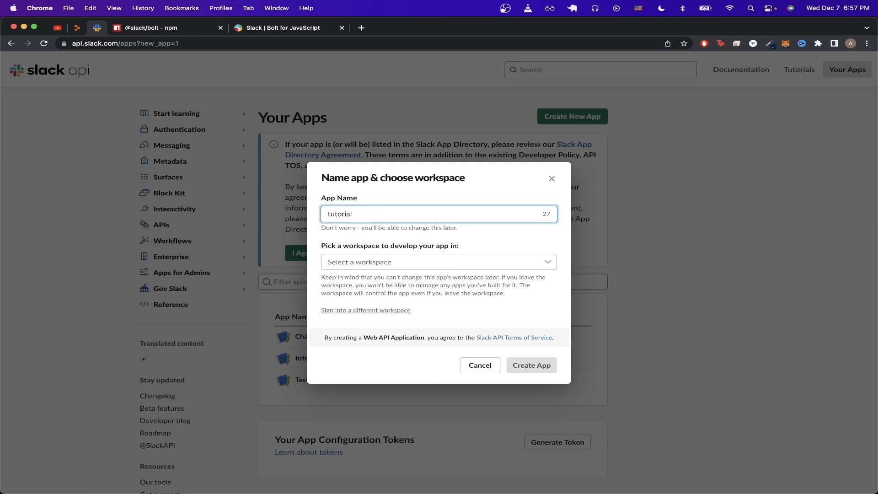
click(438, 261)
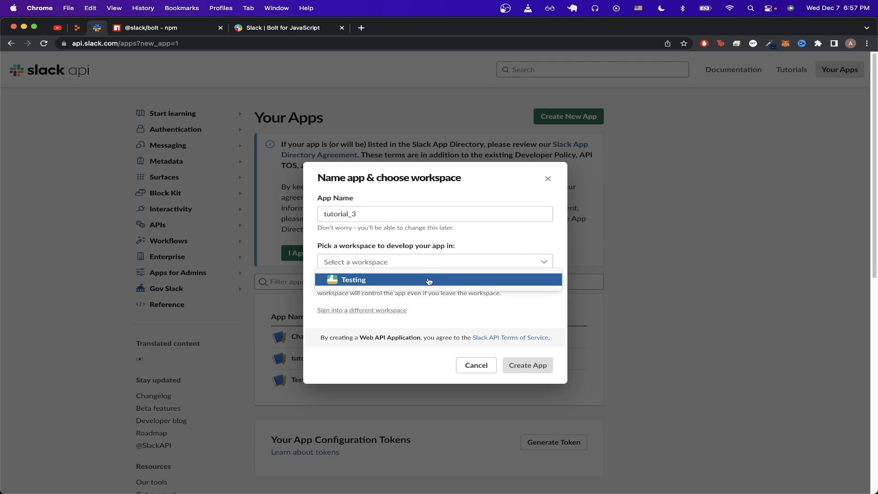
click(428, 280)
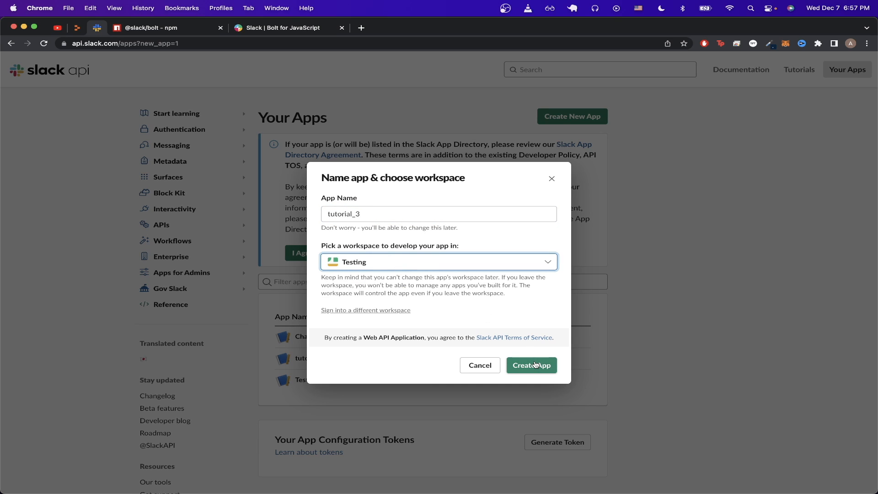
click(530, 365)
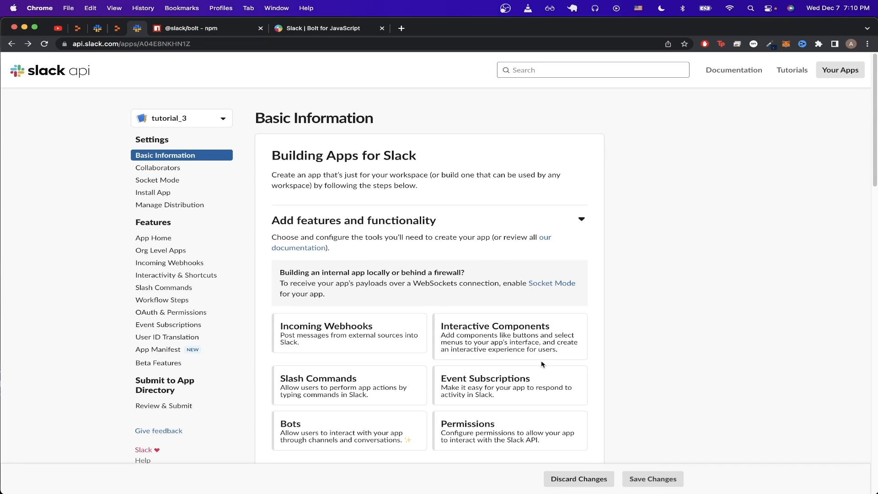
mouse_move(521, 364)
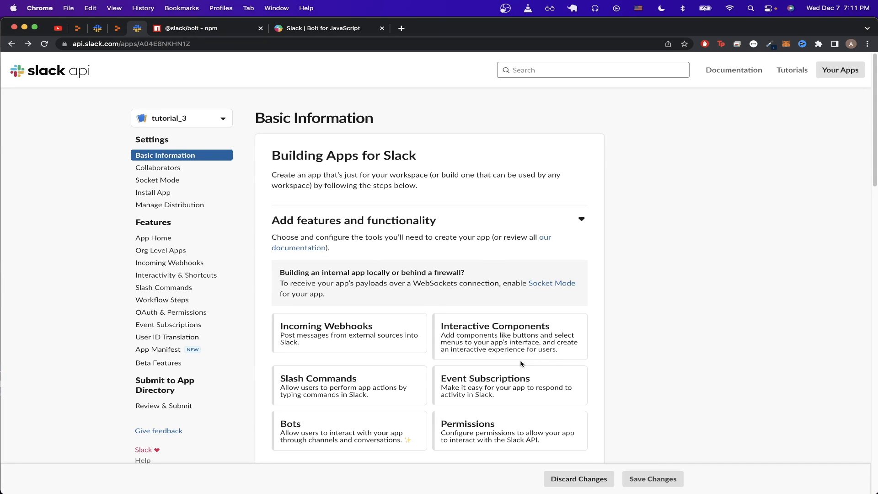
Step: Add the chat:write bot token scope under OAuth & Permissions for tutorial_3
click(171, 312)
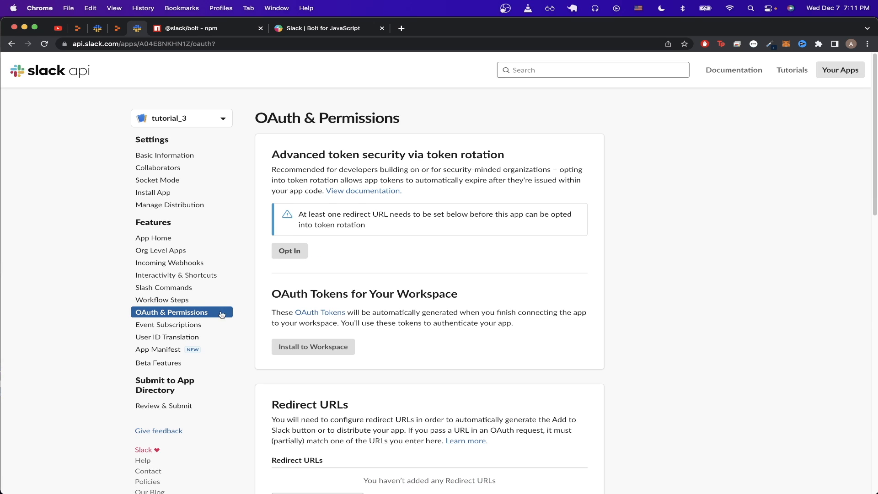
scroll(down, 3)
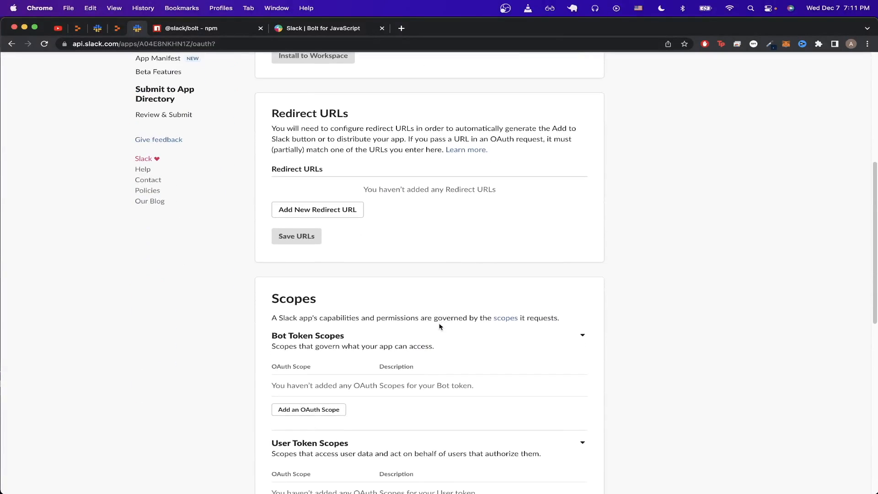
scroll(down, 3)
text(write)
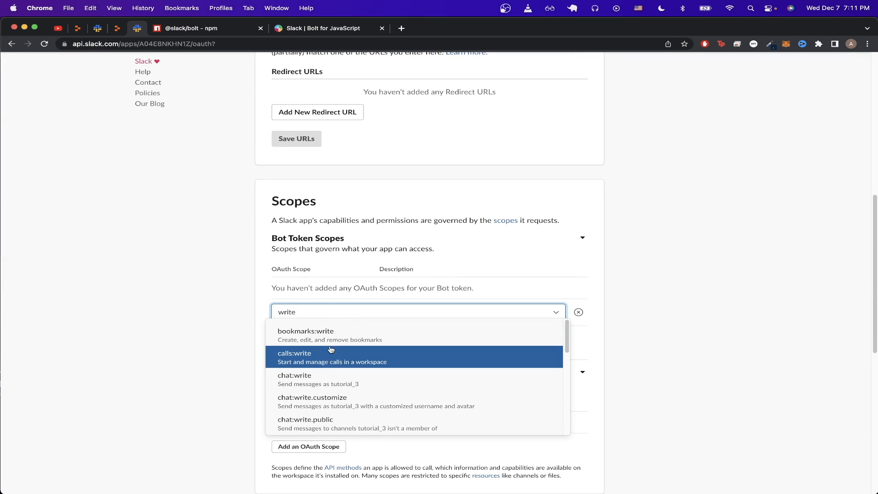
click(293, 375)
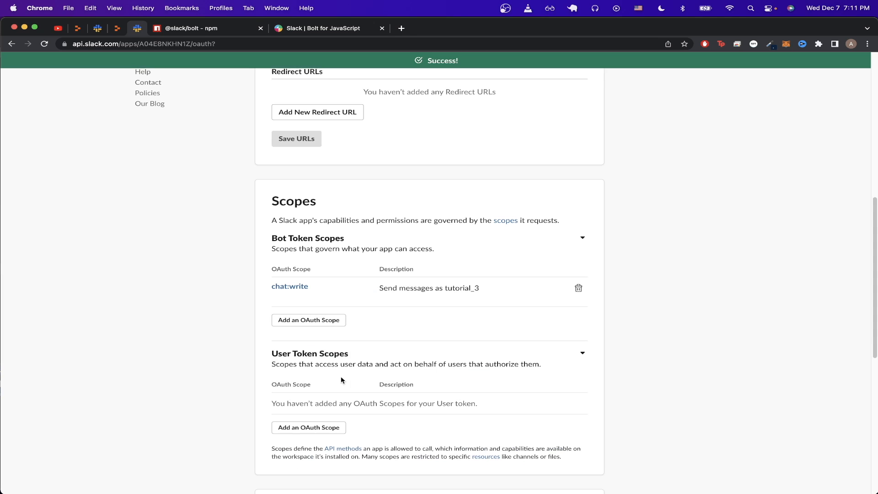
mouse_move(446, 317)
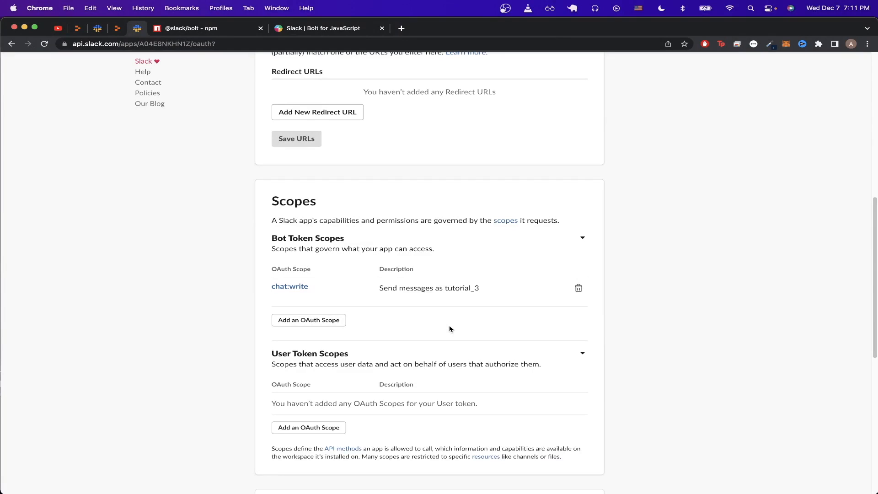
scroll(up, 3)
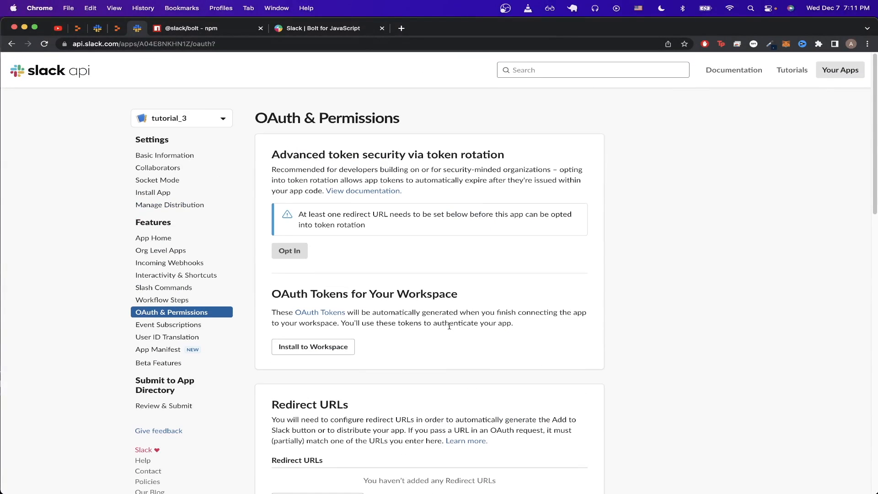
mouse_move(393, 258)
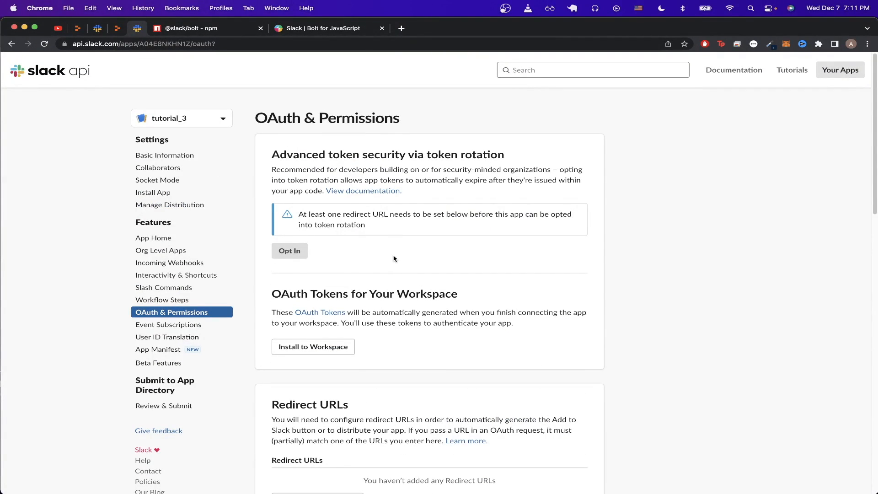
Step: Enable Events for tutorial_3 under Event Subscriptions, then move to the Replit home page
click(169, 324)
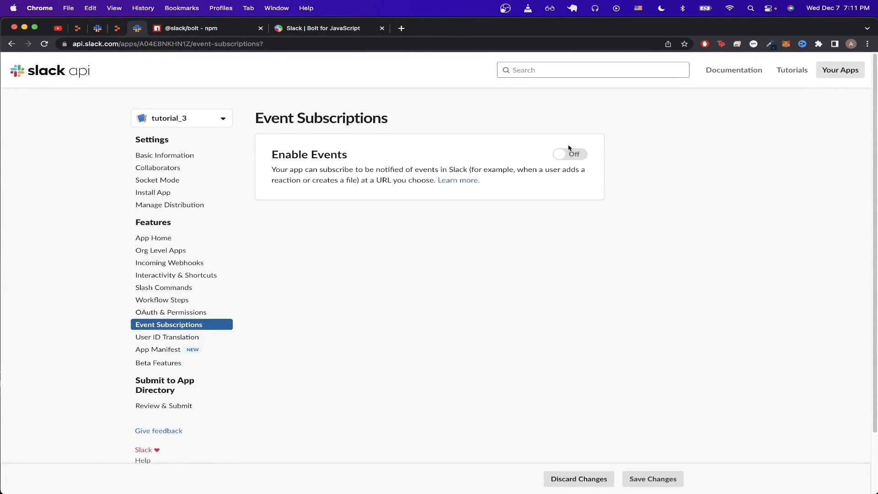
click(569, 153)
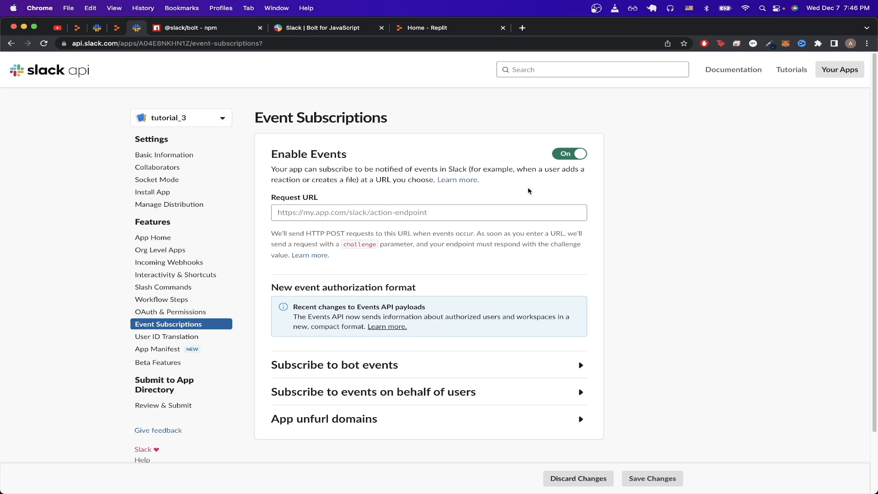
mouse_move(566, 187)
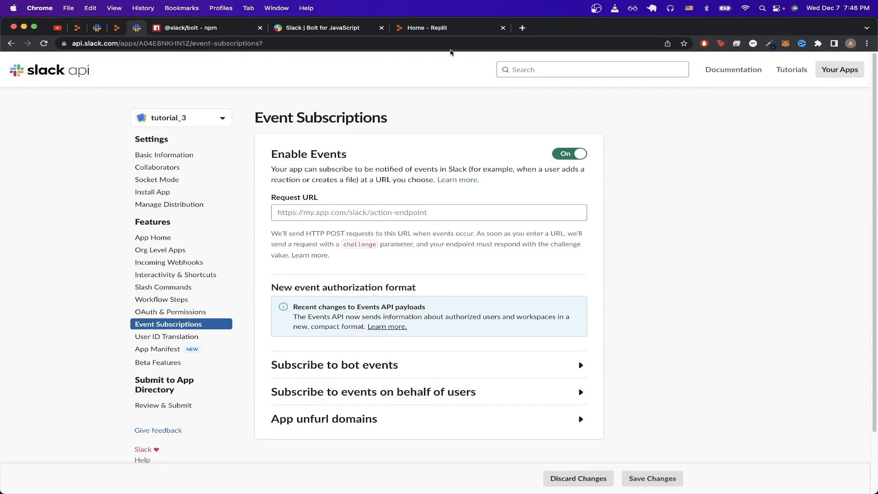
click(427, 27)
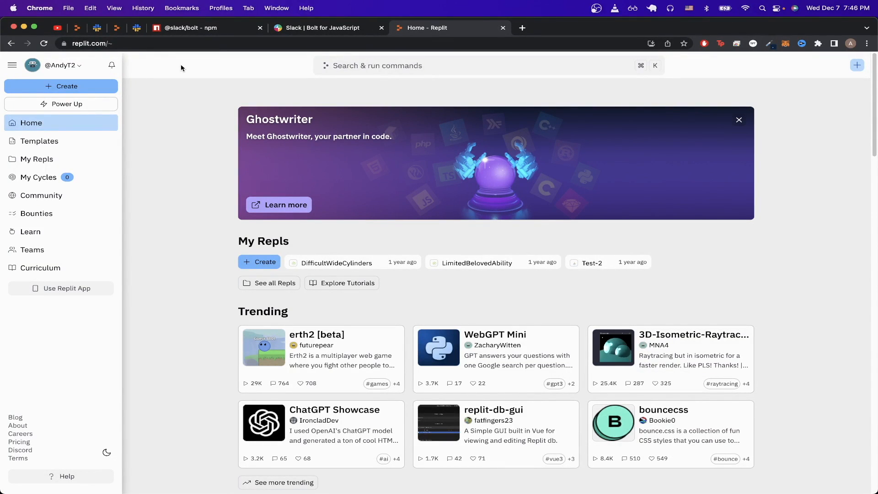
mouse_move(343, 91)
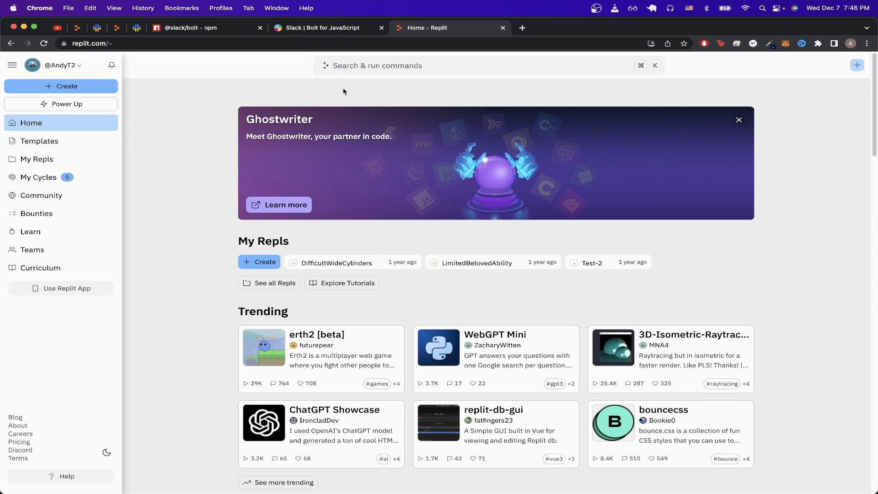
Step: Create a Node.js Repl named BisqueYearlyArray for the bot code
click(60, 86)
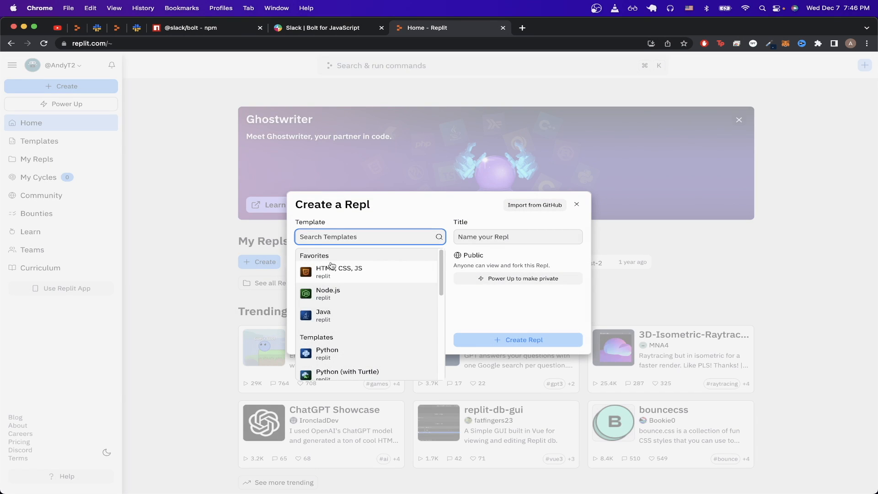
mouse_move(357, 295)
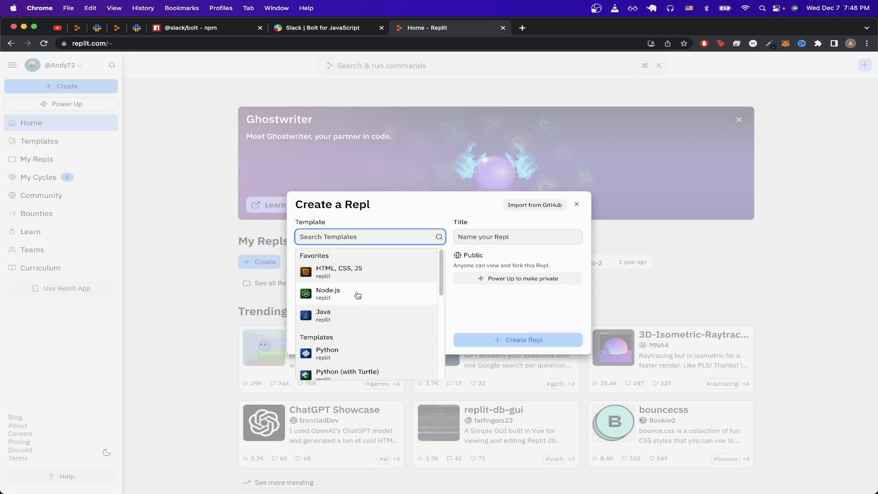
click(328, 294)
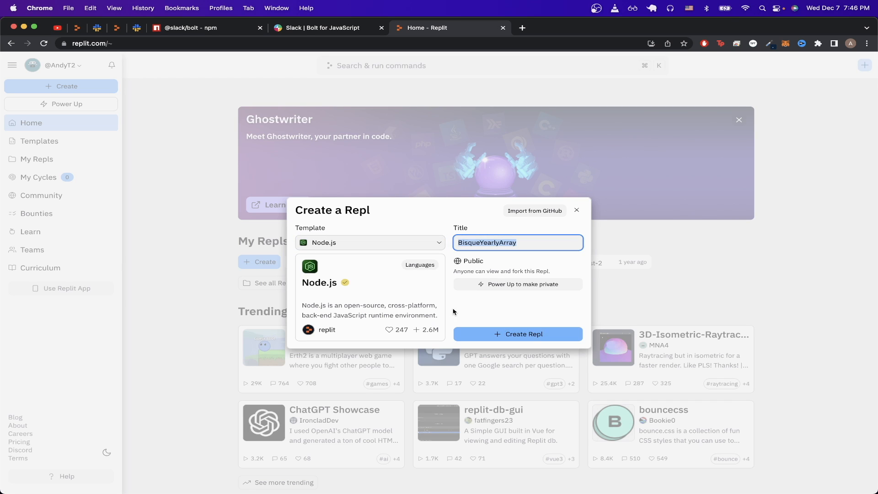
click(518, 334)
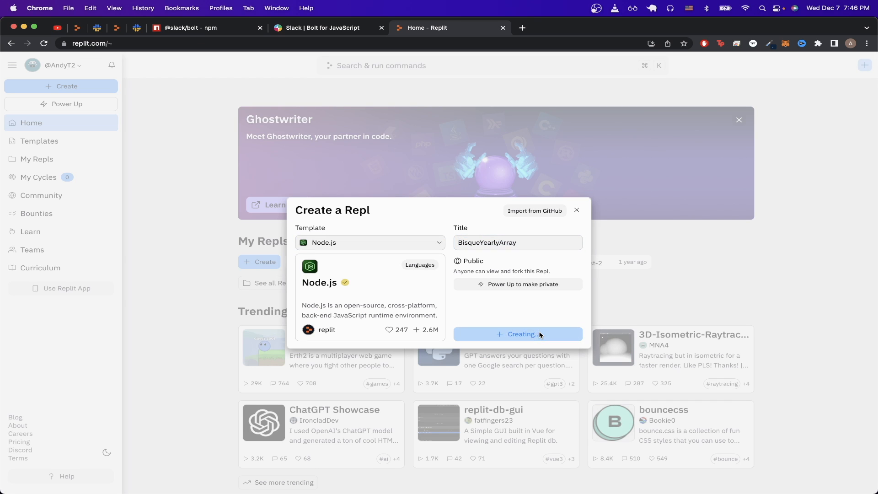
click(516, 334)
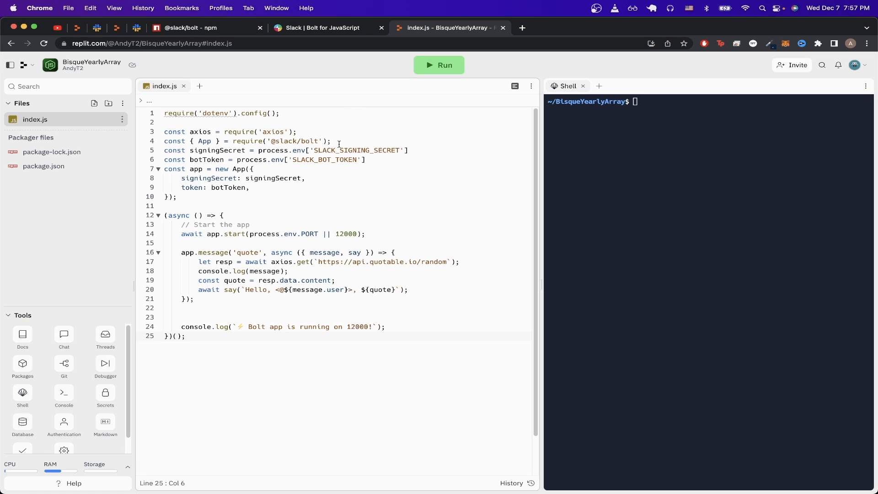
mouse_move(293, 185)
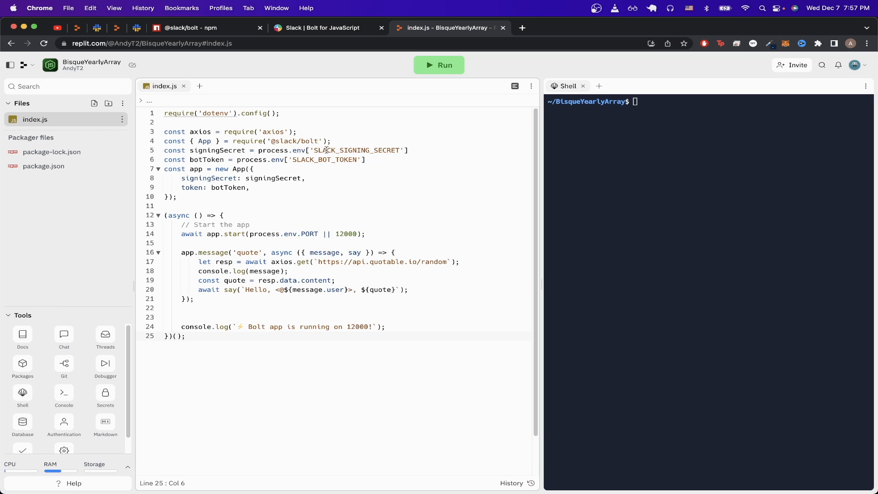
Step: In Replit Secrets, enter SLACK_SIGNING_SECRET from index.js as a new secret key
click(105, 395)
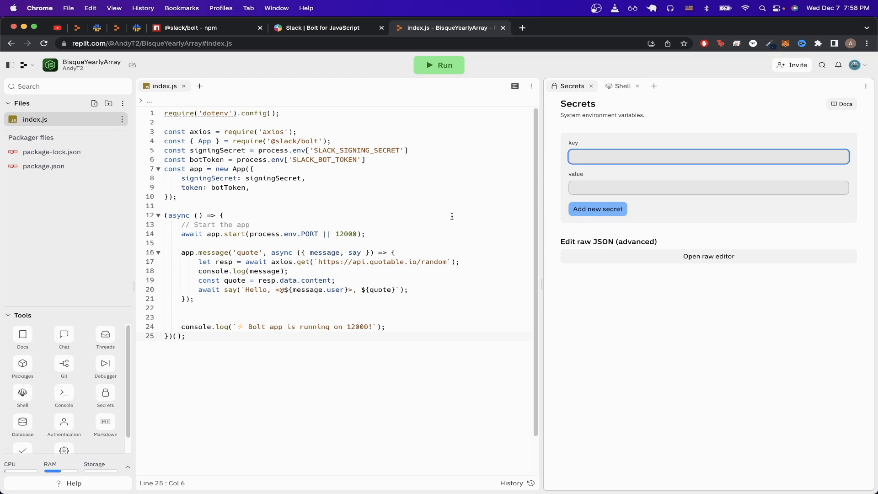
double_click(356, 150)
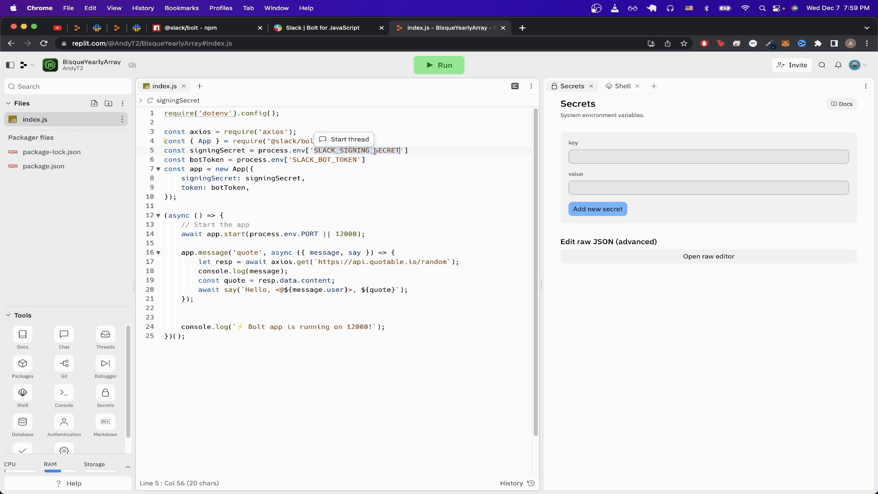
text(SLACK_SIGNING_SECRET)
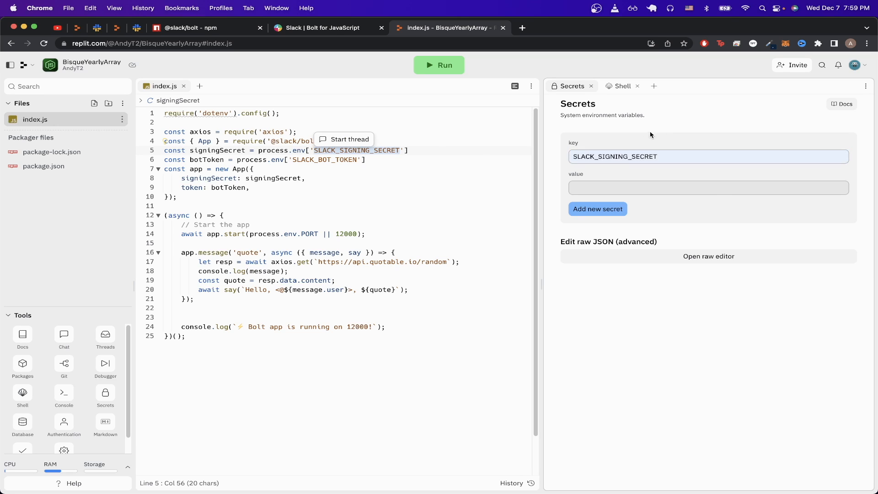
Step: Reveal tutorial_3's Signing Secret under App Credentials on Basic Information
click(137, 28)
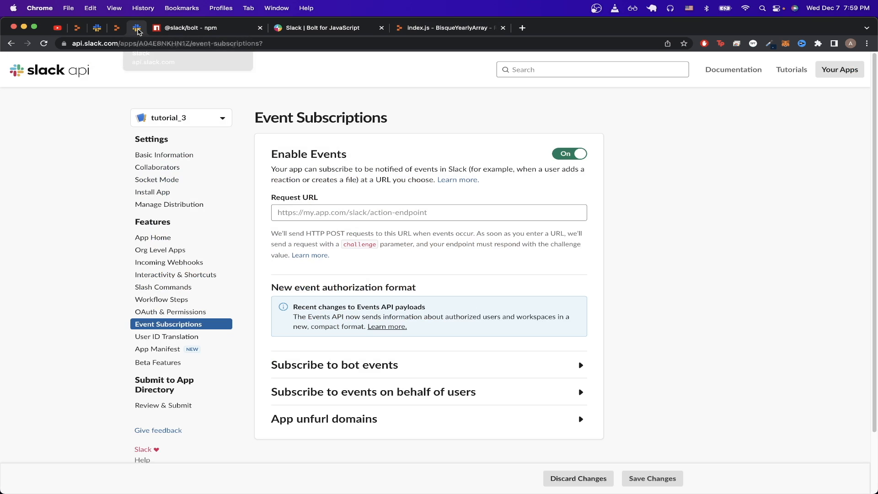
mouse_move(174, 145)
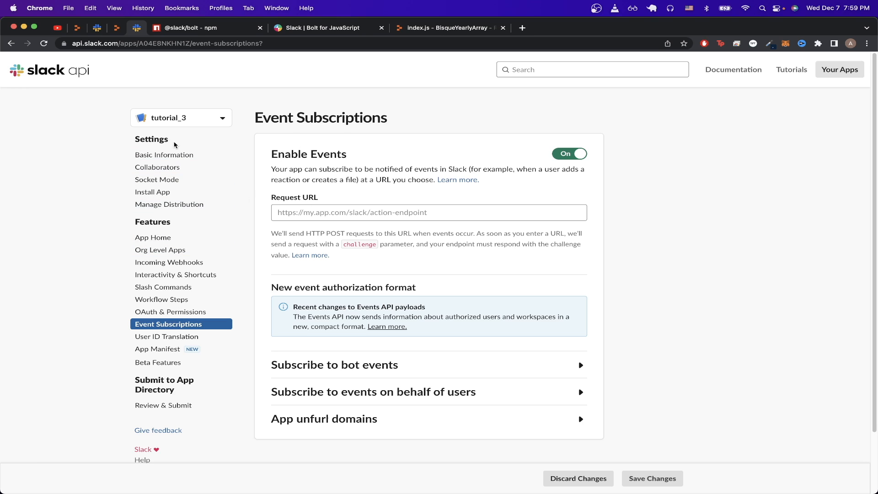
click(164, 154)
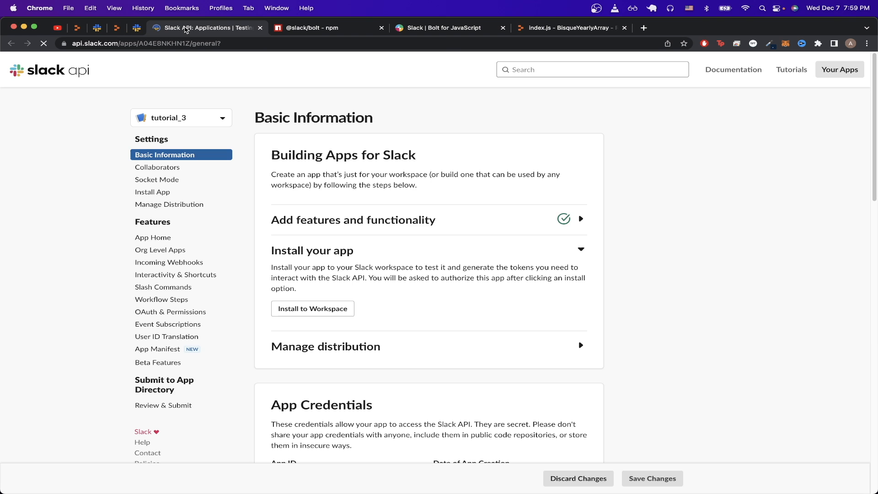
scroll(down, 3)
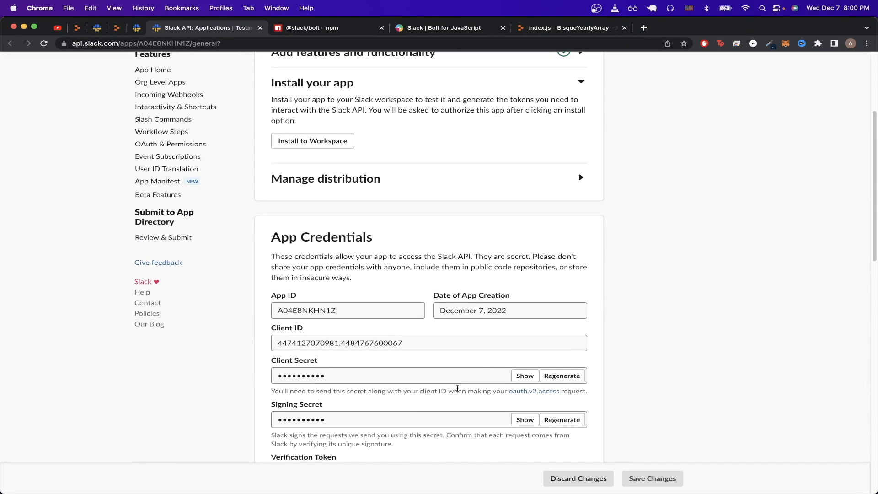
click(524, 421)
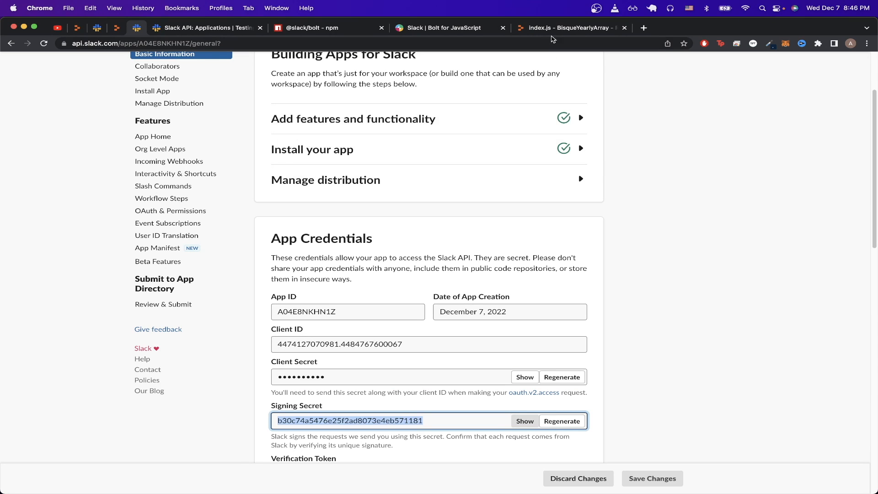
Step: Save the signing secret as SLACK_SIGNING_SECRET in Replit and begin the SLACK_BOT_TOKEN key
click(570, 27)
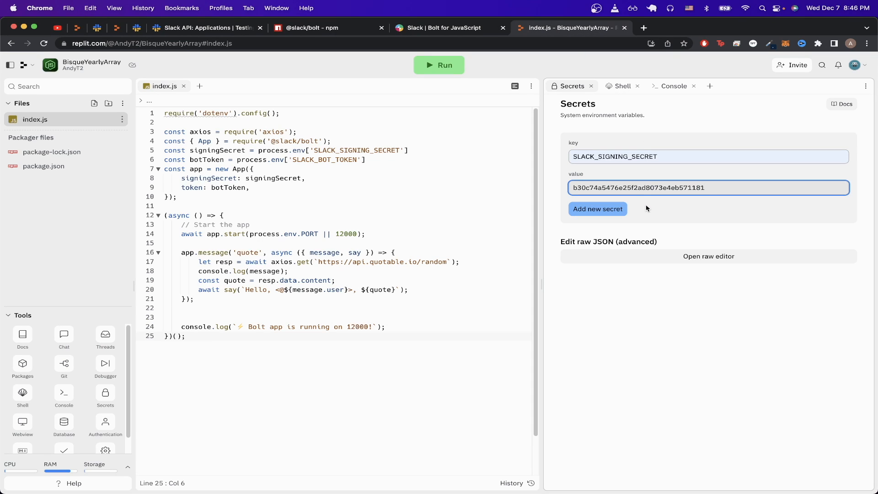
click(597, 208)
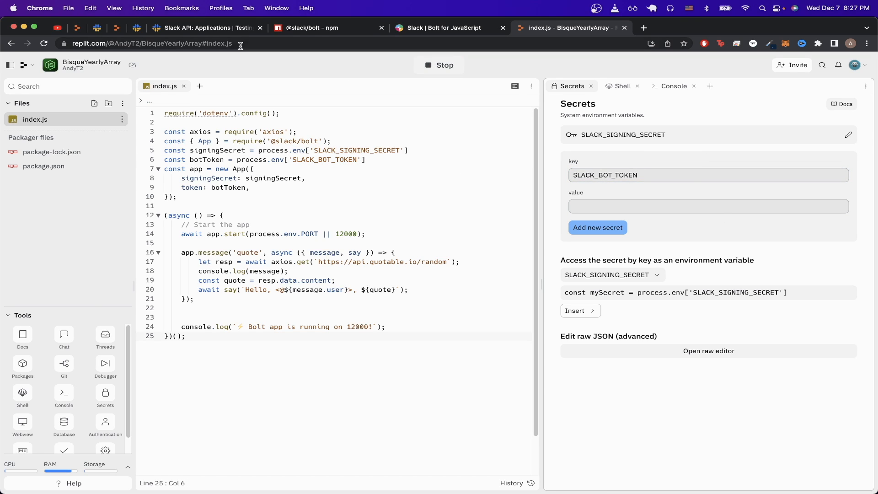
click(206, 28)
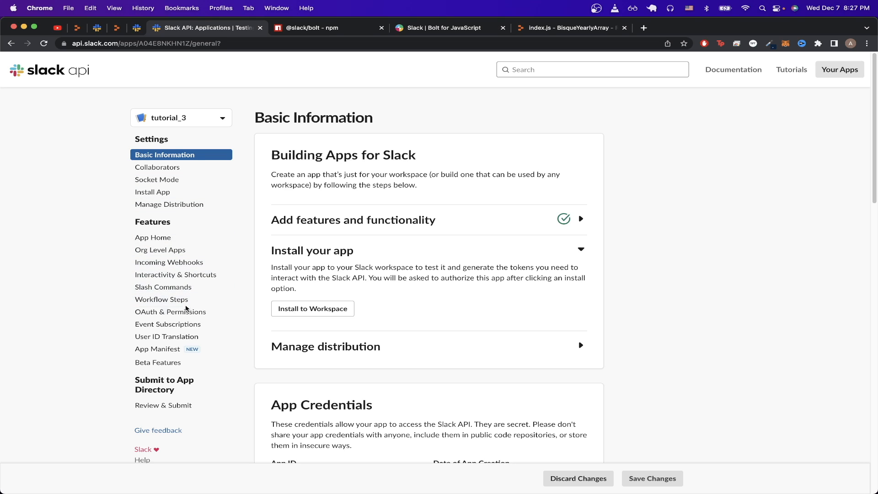
Step: Install tutorial_3 to the Testing workspace and copy its Bot User OAuth Token
click(171, 311)
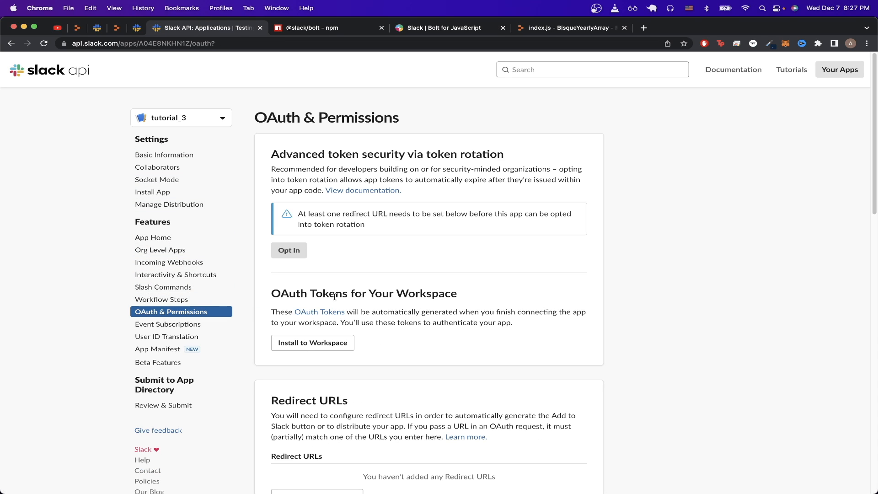
mouse_move(387, 331)
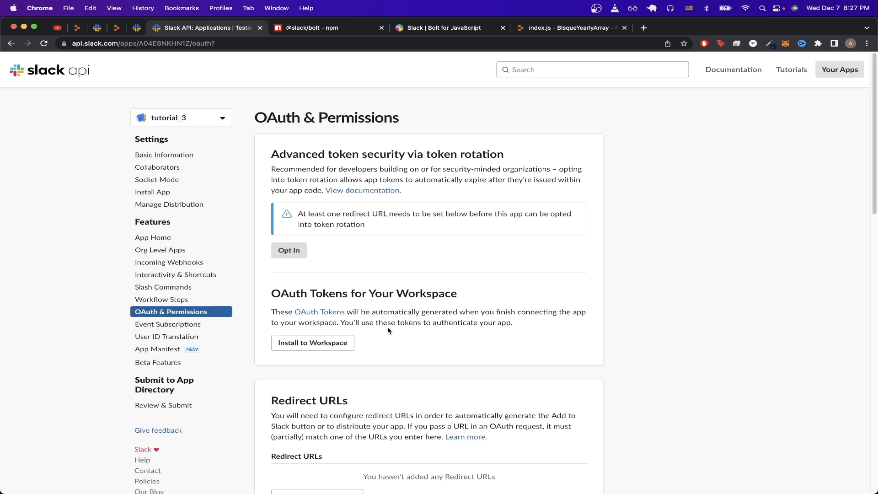
click(313, 342)
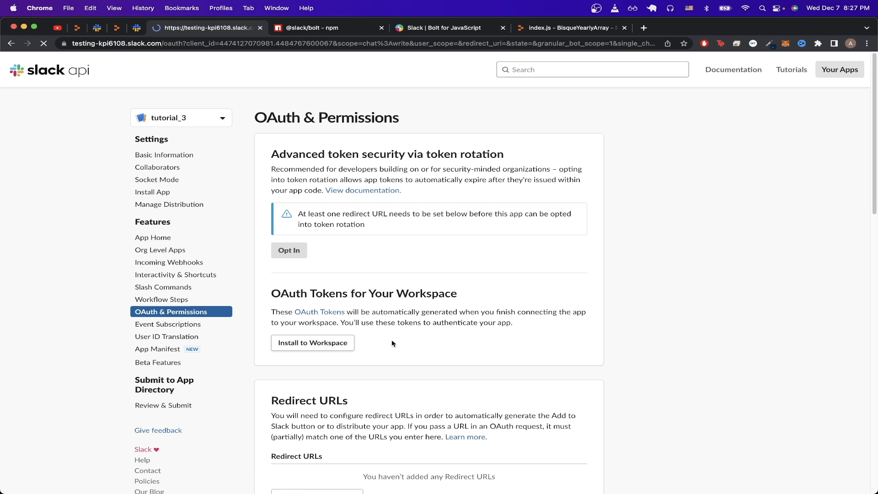
click(313, 342)
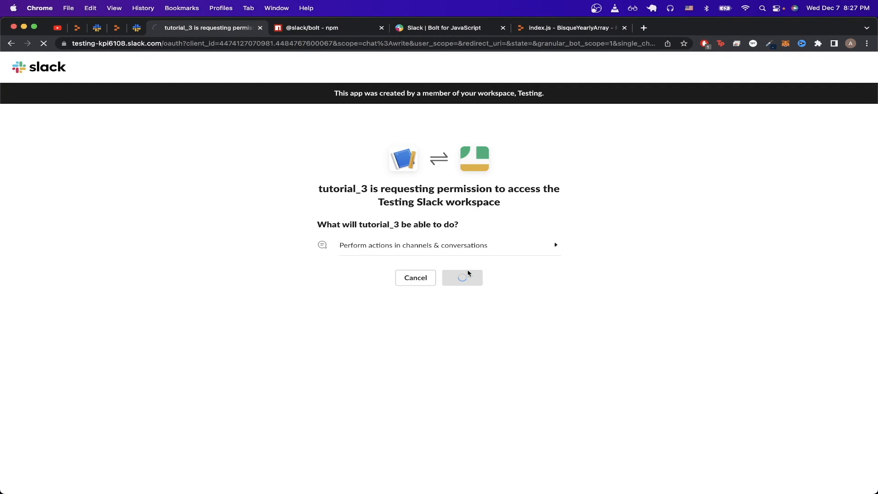
click(461, 277)
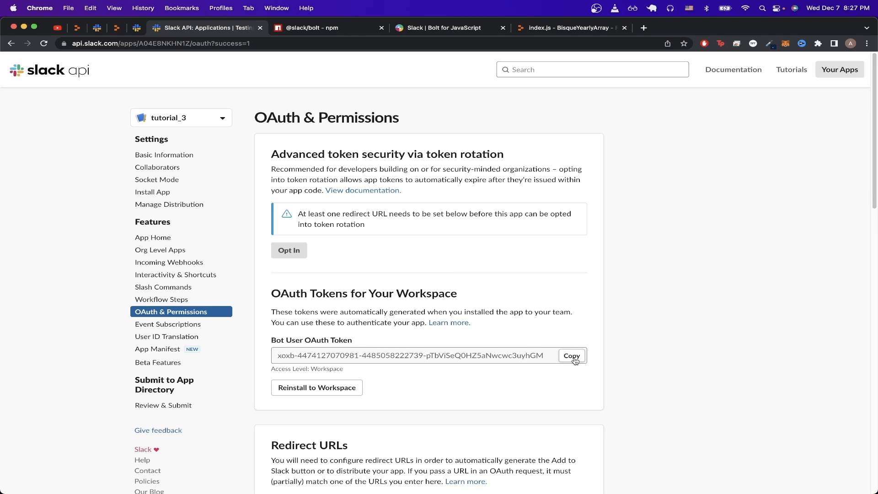
Step: Save the bot token as the SLACK_BOT_TOKEN secret in Replit and return to App Home
click(567, 28)
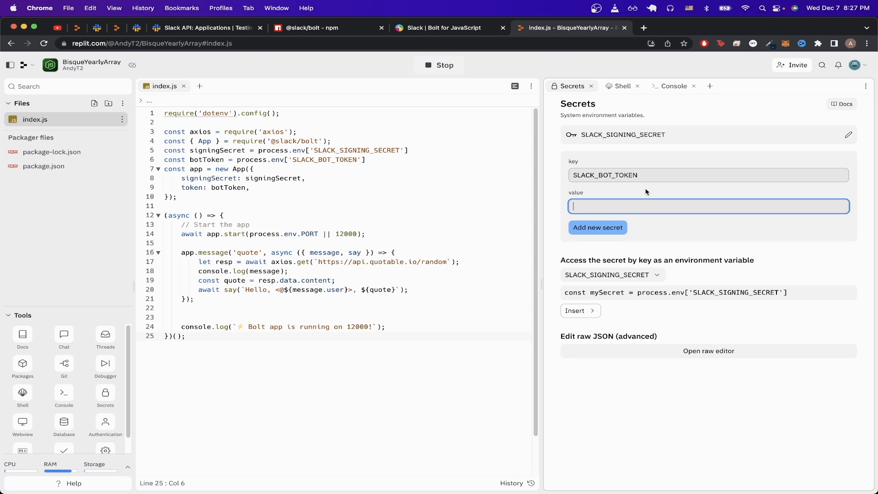
click(597, 228)
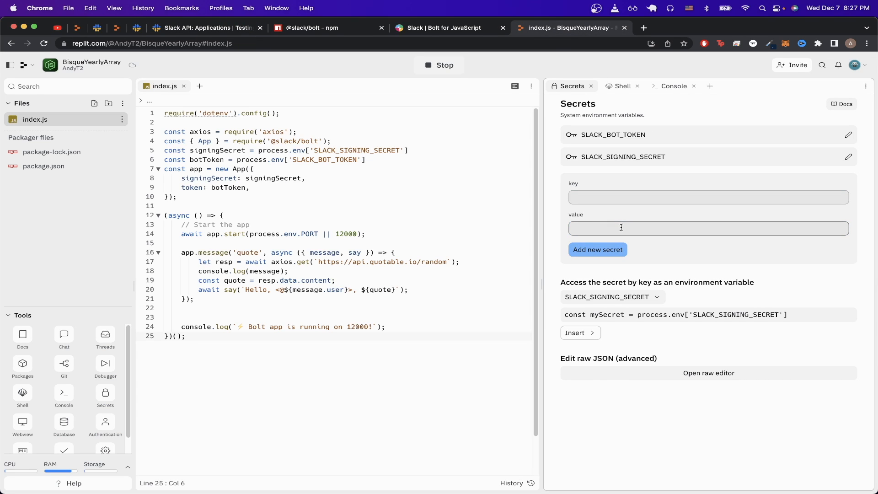
click(438, 65)
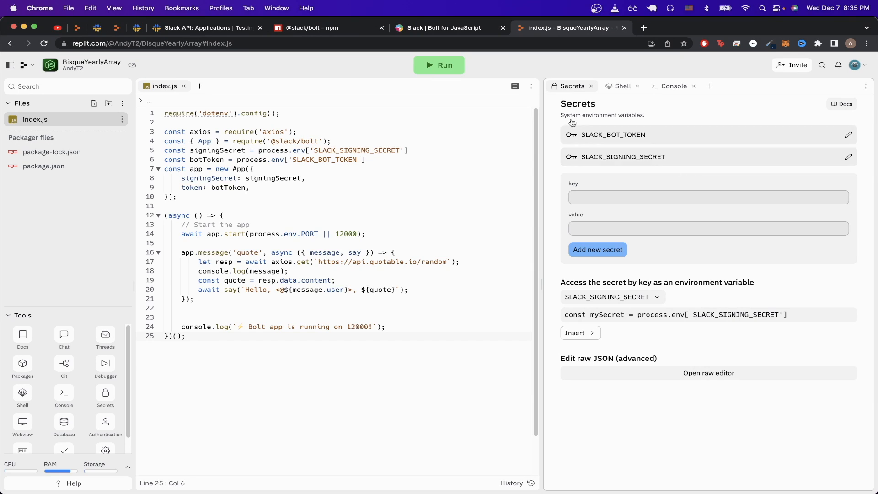
click(205, 28)
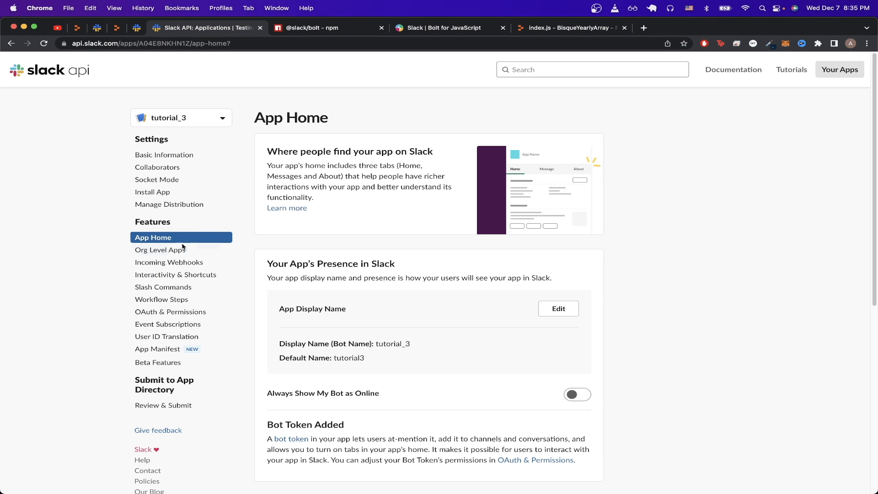
Step: Tick 'Allow users to send Slash commands and messages from the messages tab' on App Home
scroll(down, 3)
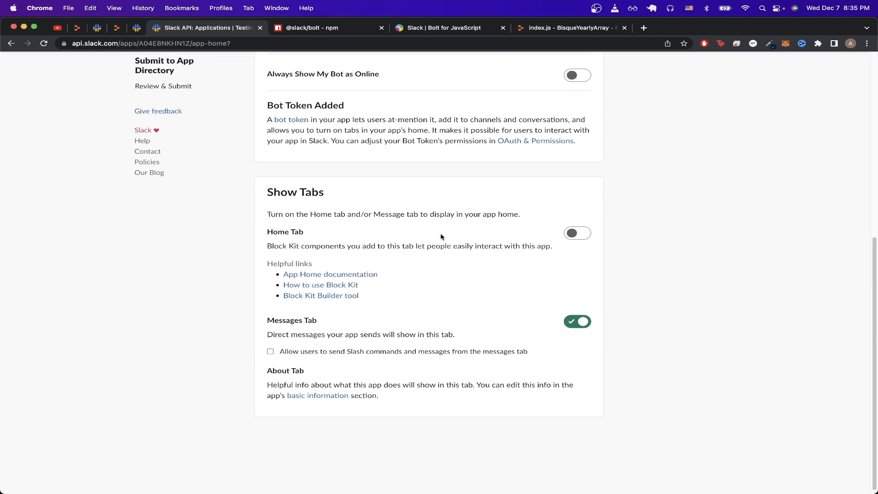
click(271, 351)
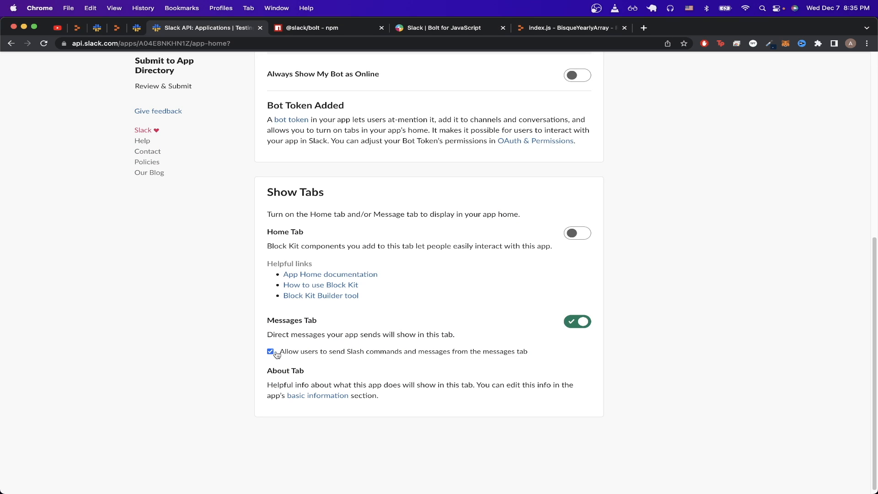
mouse_move(361, 358)
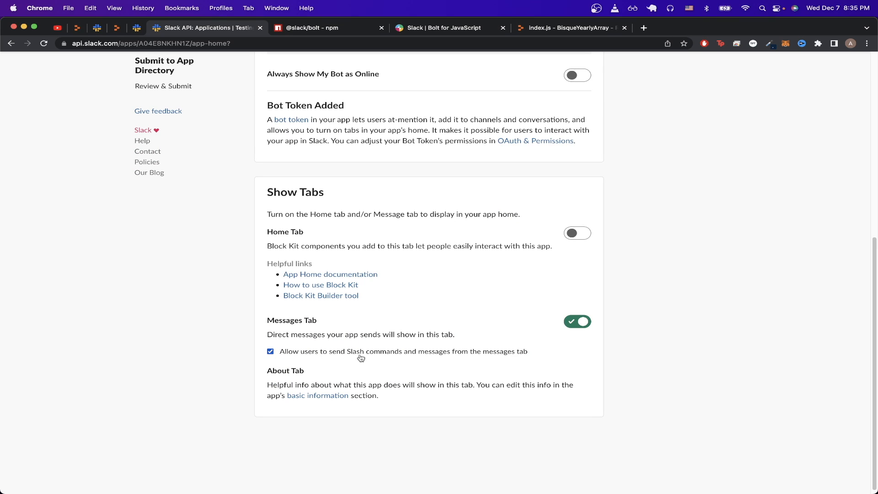
mouse_move(532, 362)
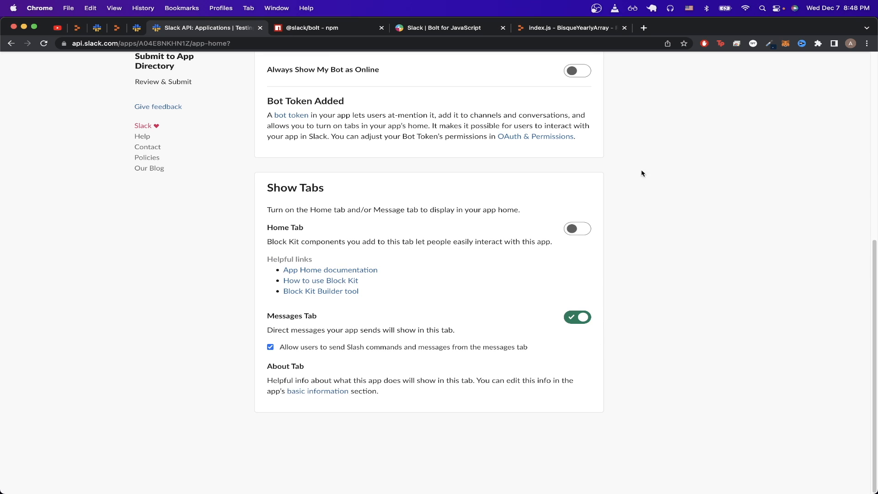
click(570, 28)
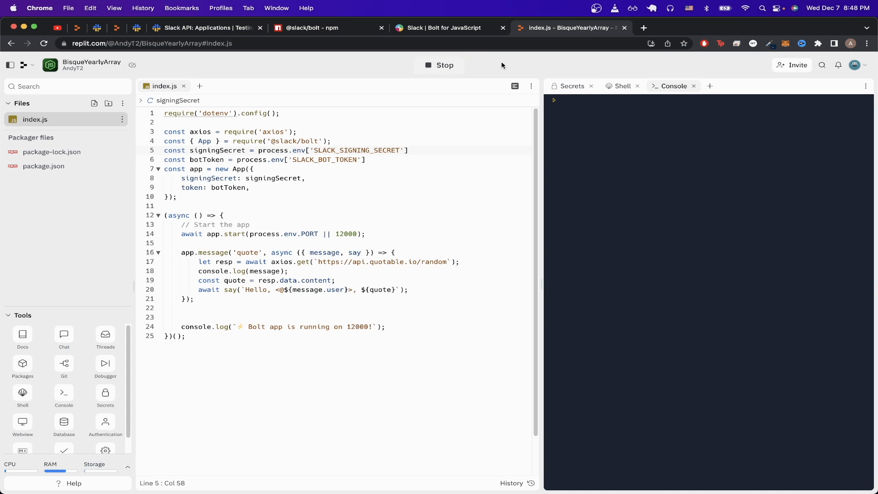
click(22, 425)
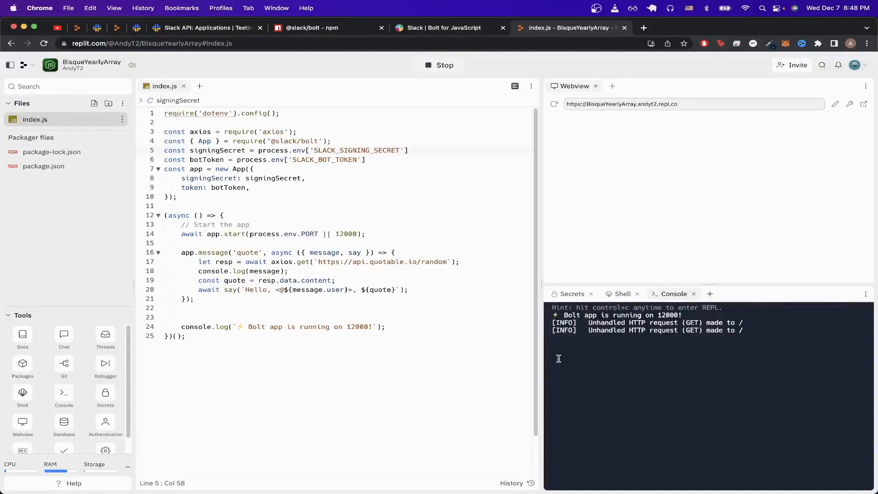
click(672, 103)
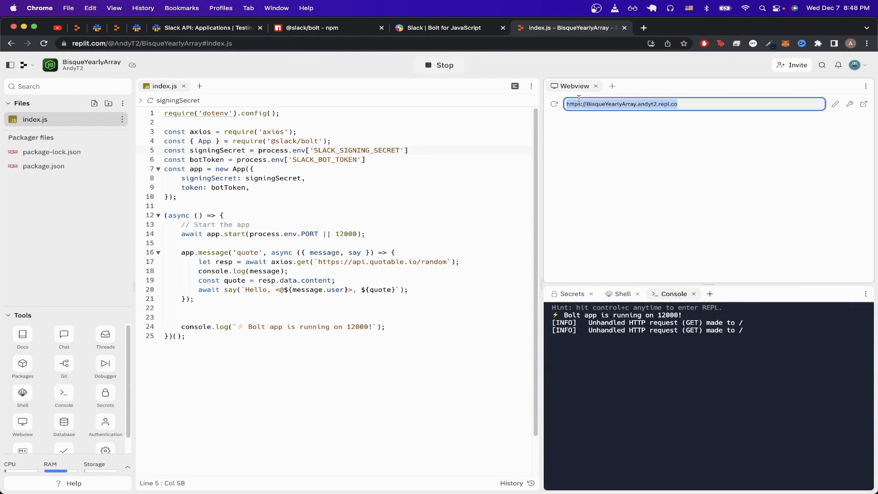
click(206, 27)
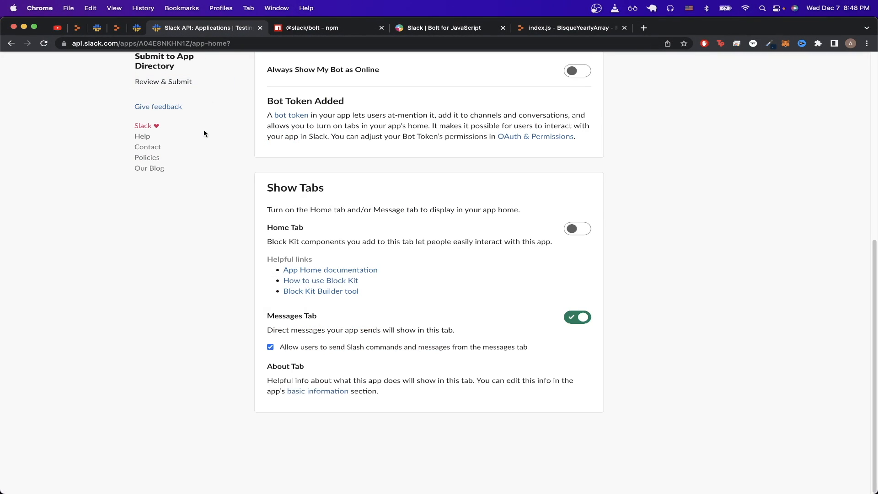
scroll(up, 3)
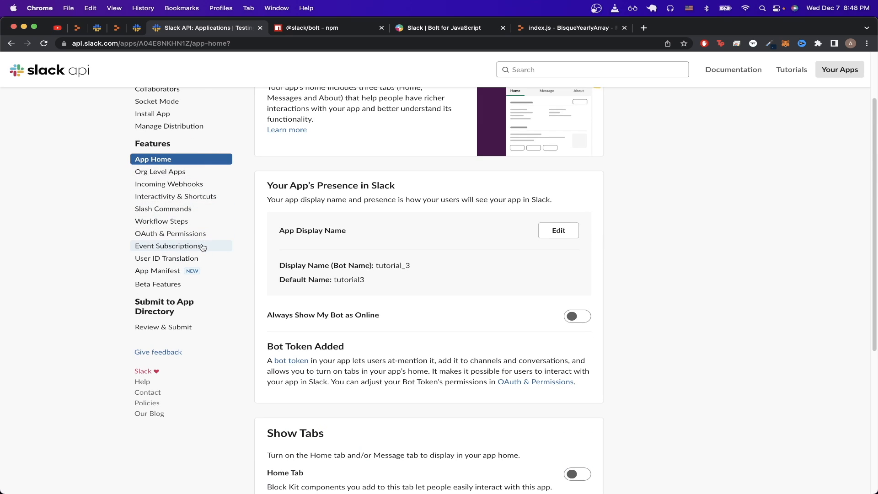
click(169, 245)
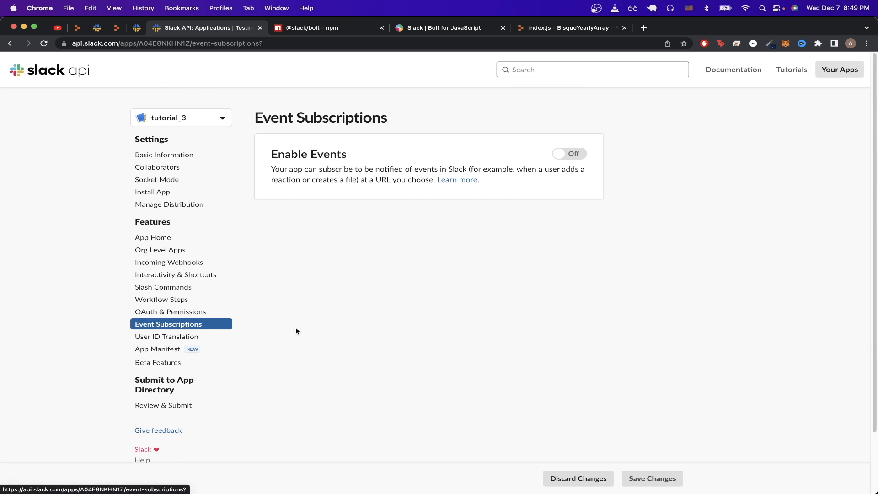
click(568, 154)
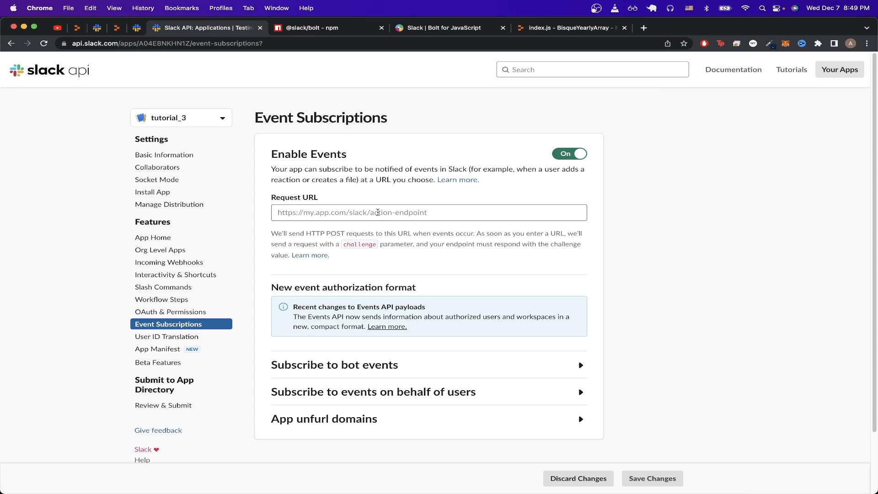
text(https://BisqueYearlyArray.andyt2.repl.co/)
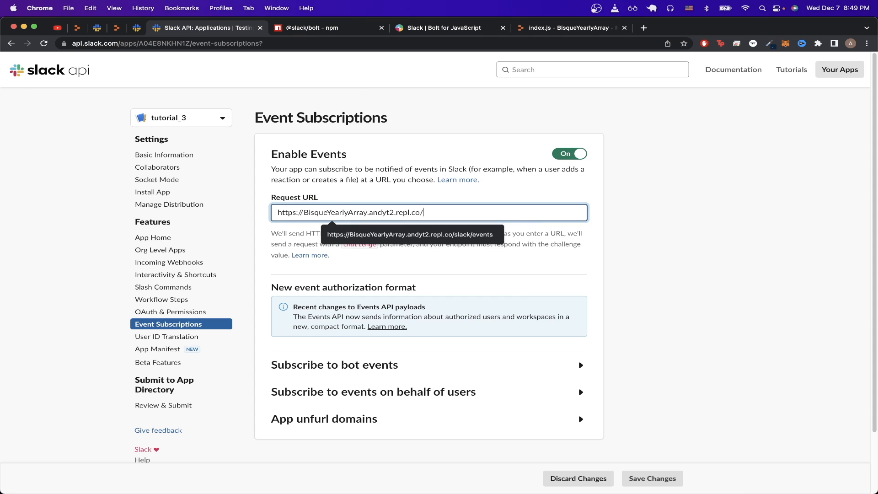
text(slack/events)
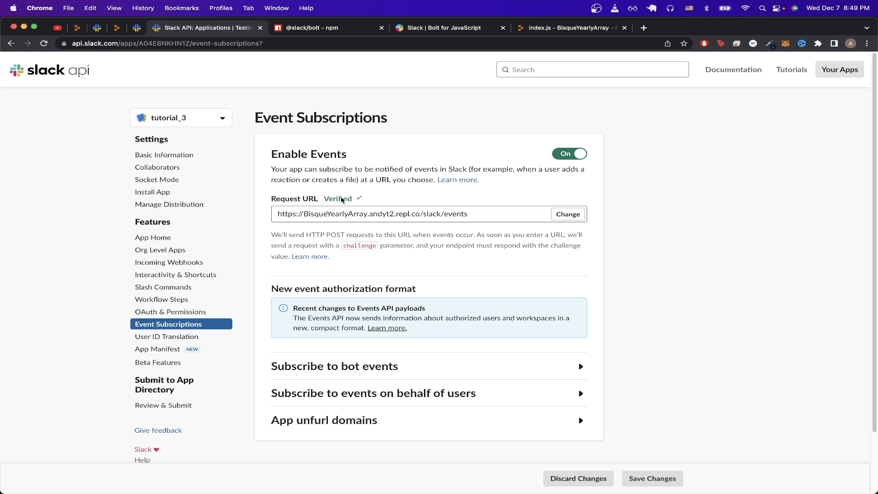
mouse_move(378, 373)
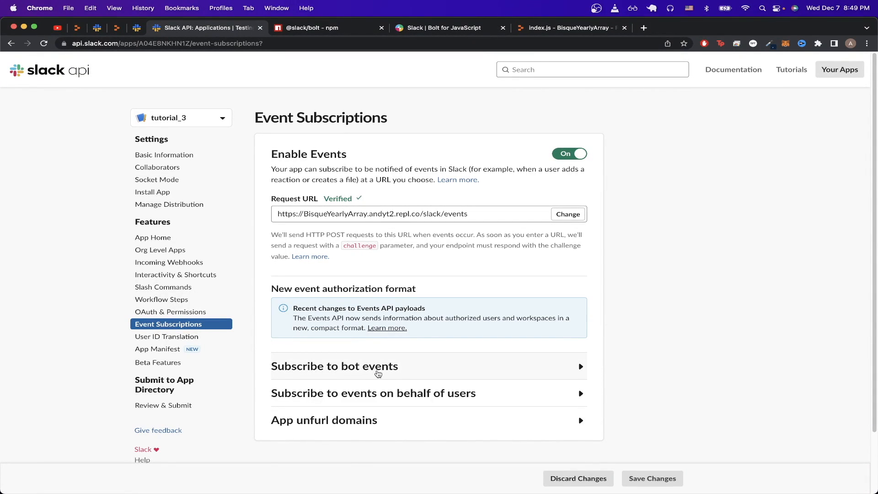
Step: Subscribe the bot user to the message.im event
click(333, 366)
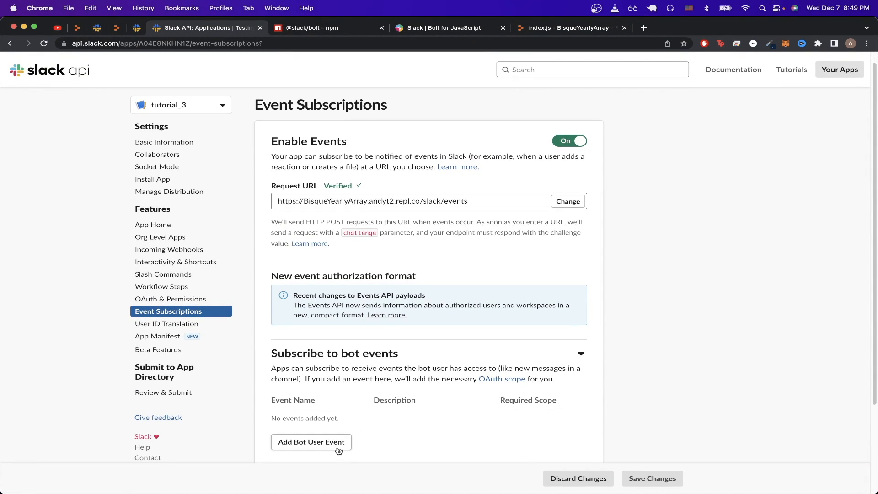
click(311, 440)
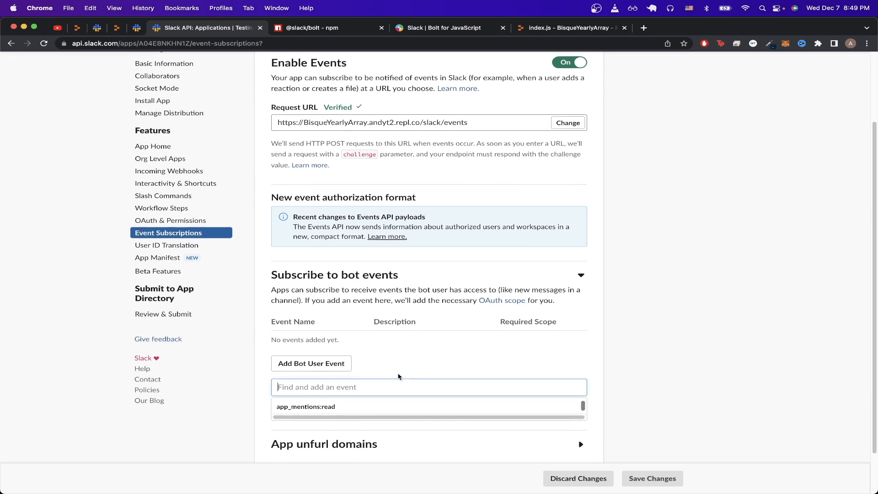
text(im)
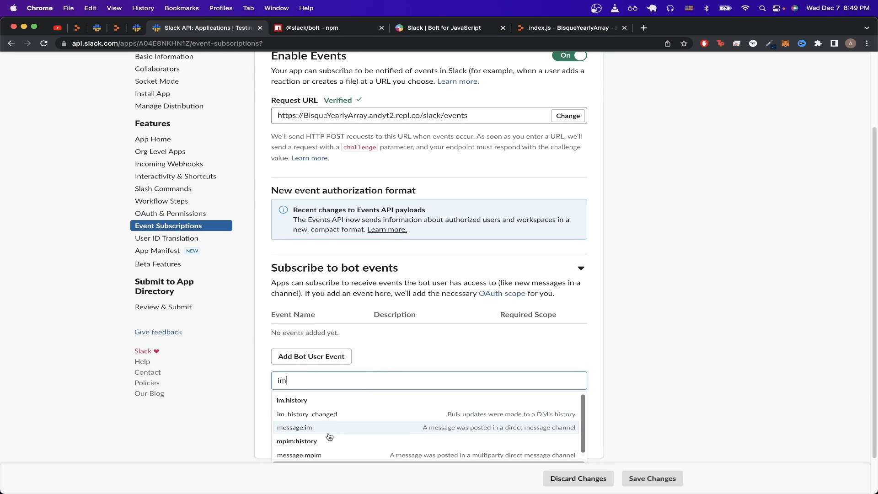
click(293, 427)
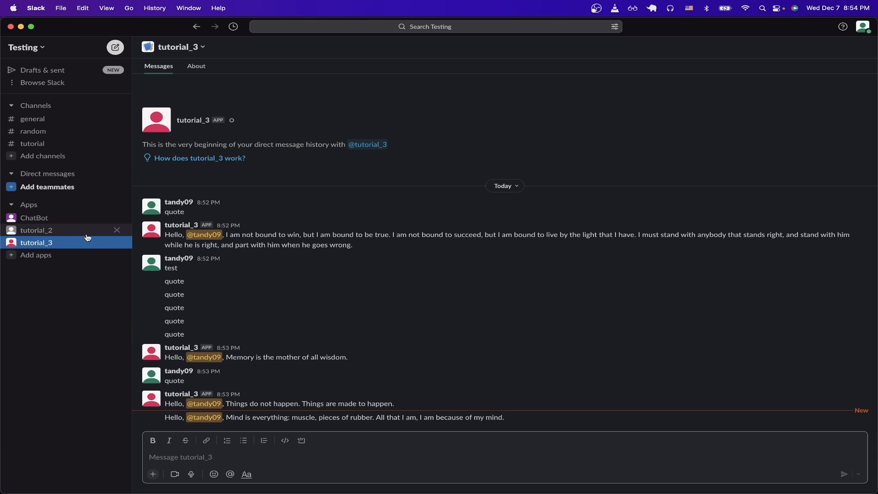
mouse_move(87, 245)
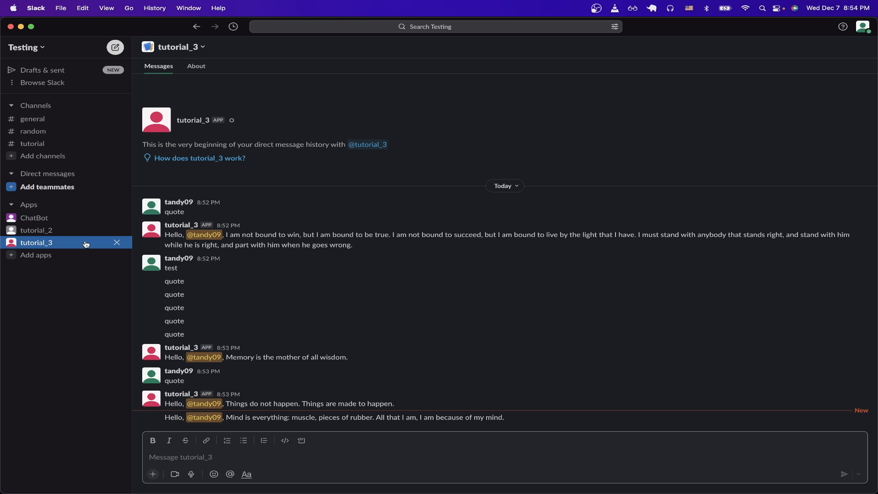
Step: Send 'quote' to the tutorial_3 bot in its direct-message conversation
text(qu)
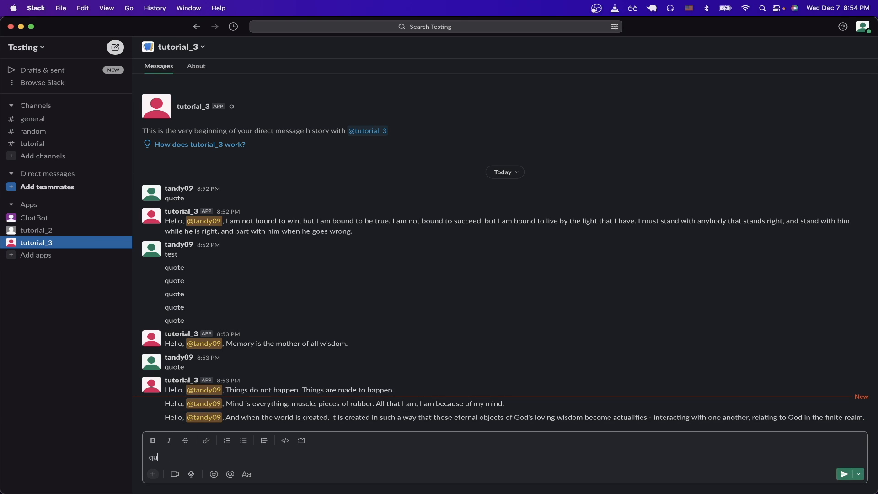
click(844, 474)
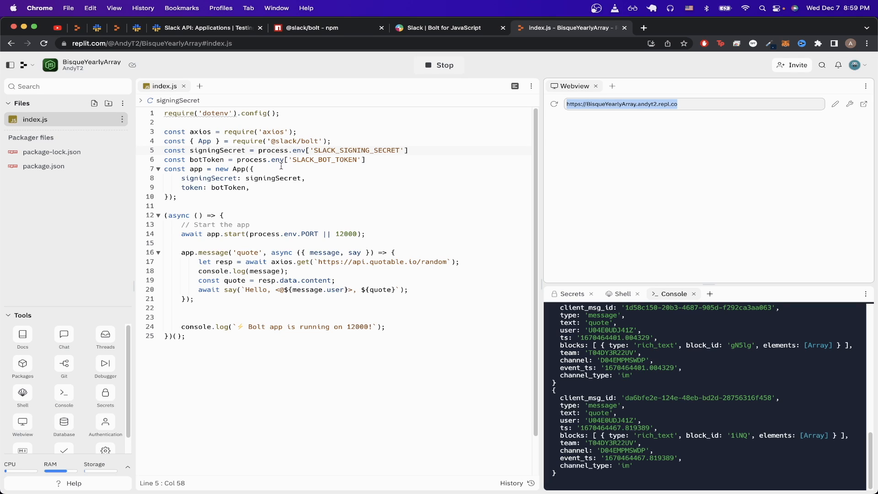
mouse_move(208, 176)
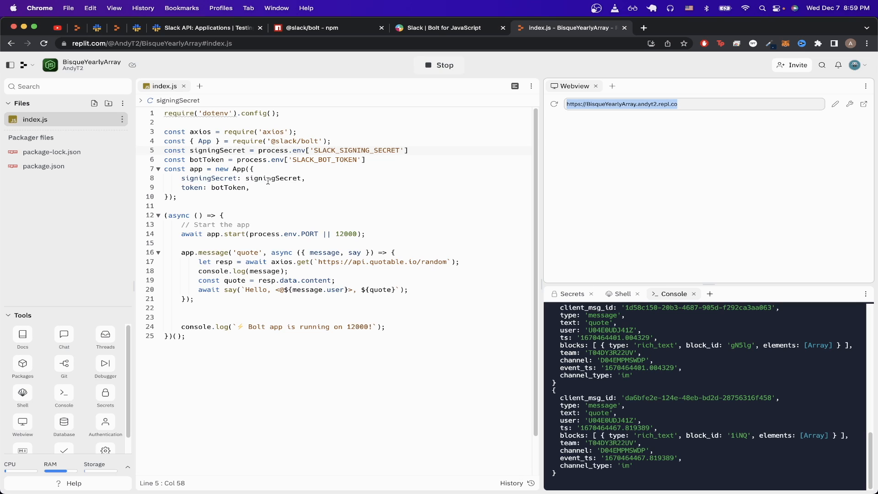
mouse_move(228, 200)
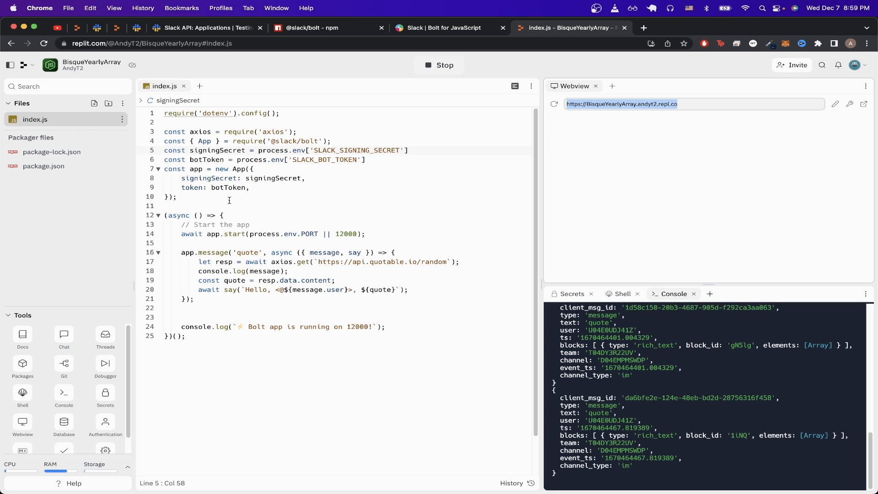
mouse_move(213, 252)
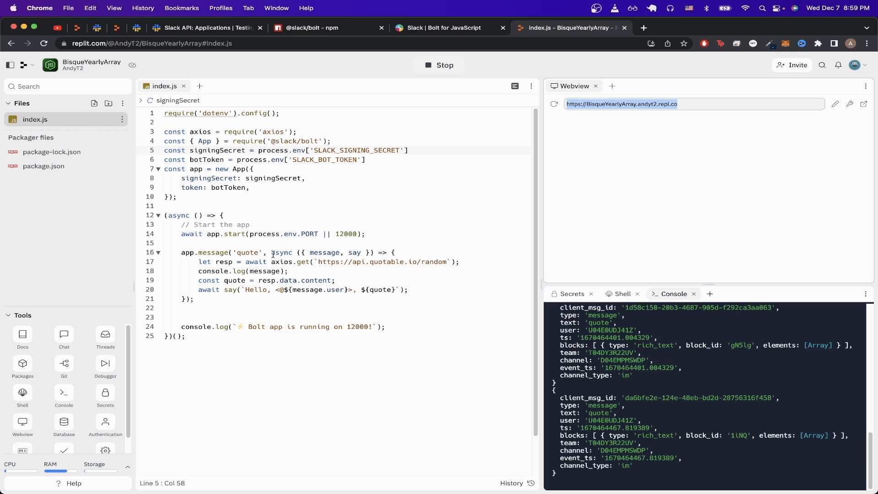
mouse_move(315, 265)
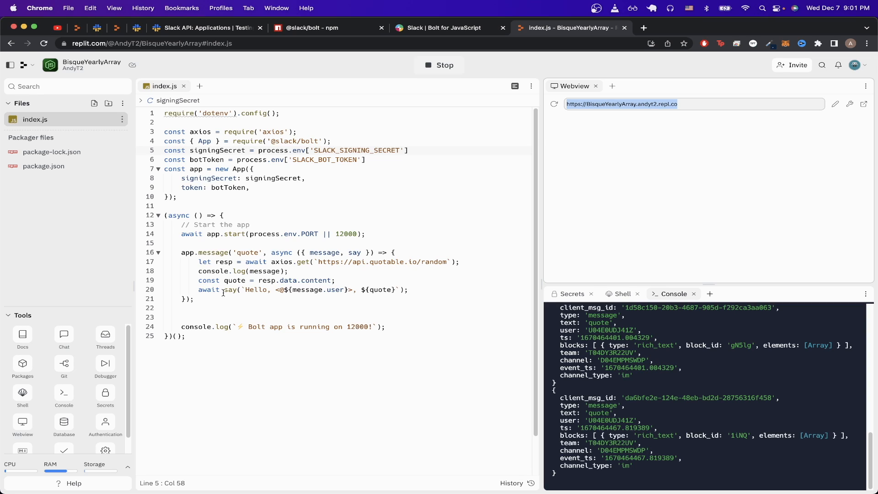
mouse_move(322, 295)
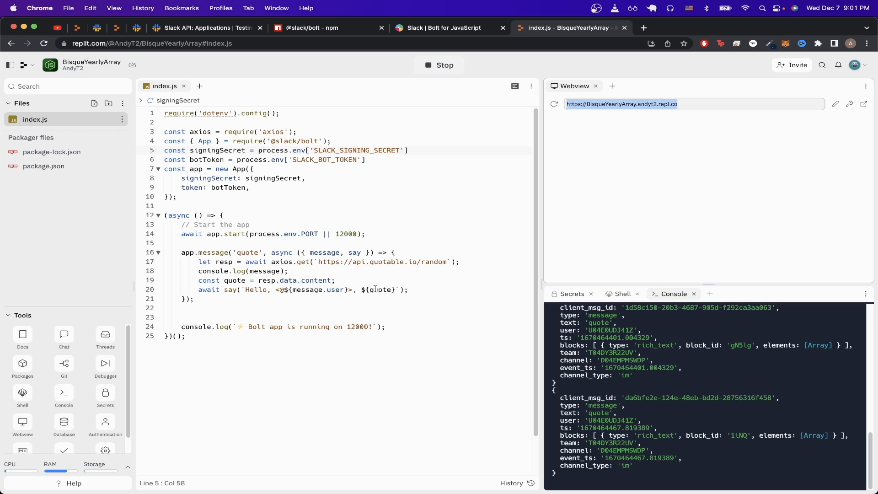
Step: Highlight the index.js line sending the quote reply, then view the Bolt for JavaScript docs
click(409, 290)
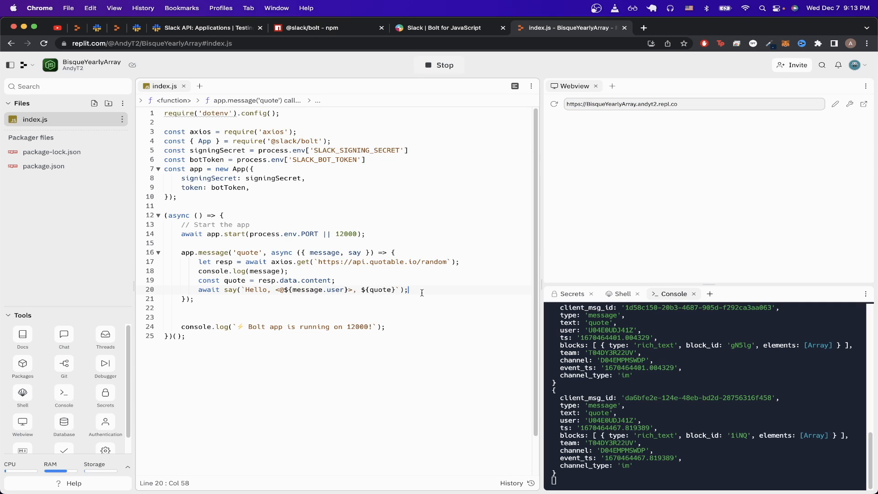
mouse_move(218, 241)
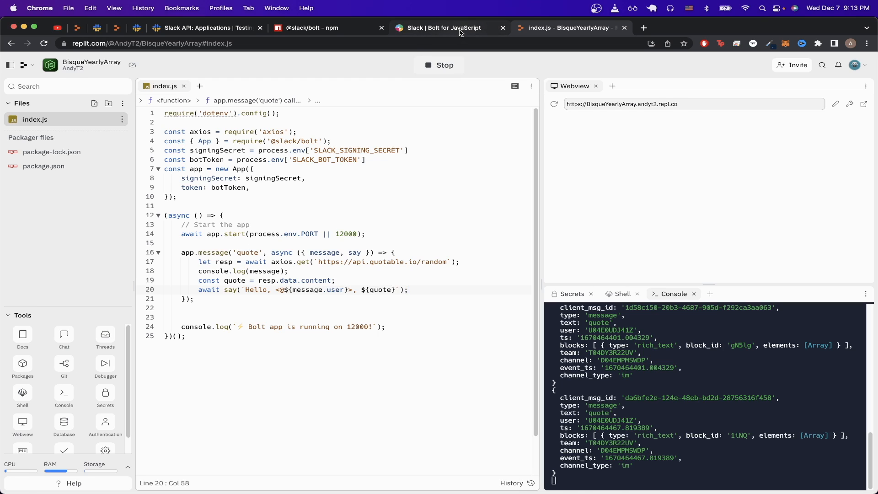
click(445, 27)
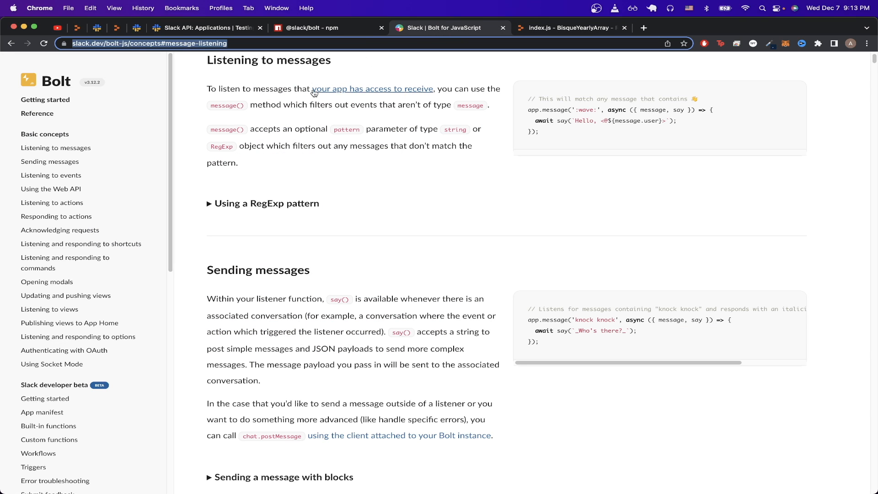
mouse_move(484, 139)
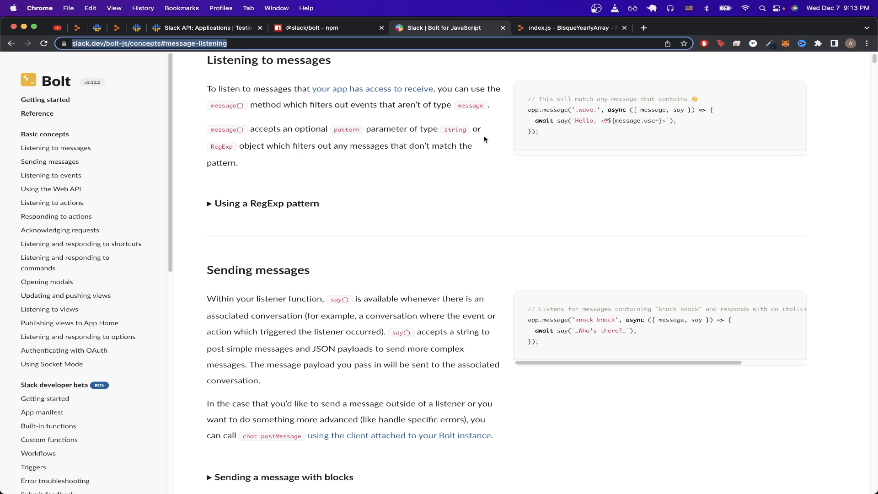